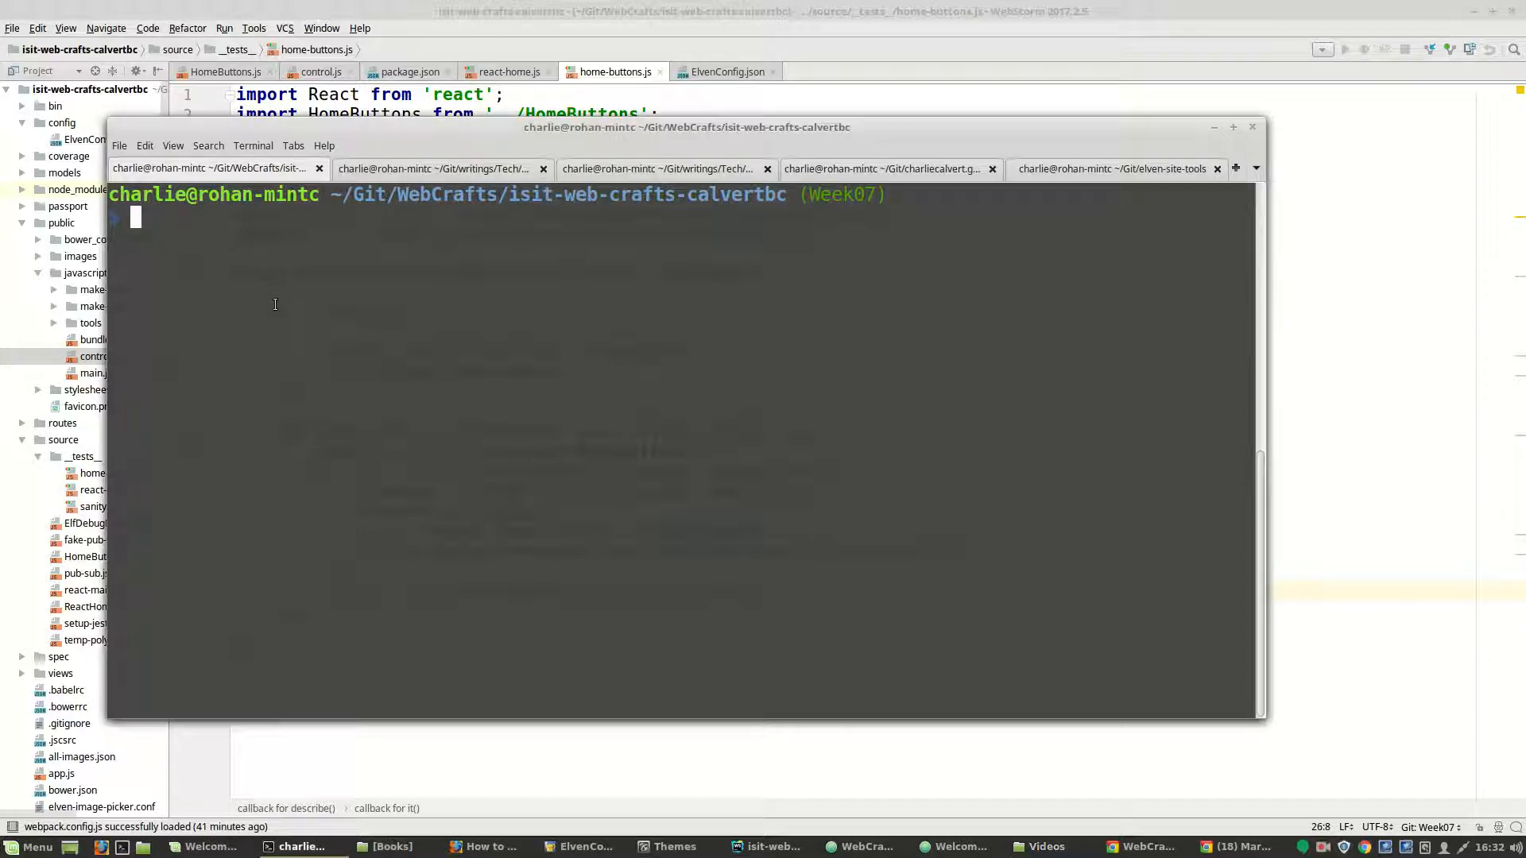
Run npm test so the clientMakeHtml button-click test passes, then switch to the browser.
text(npm test)
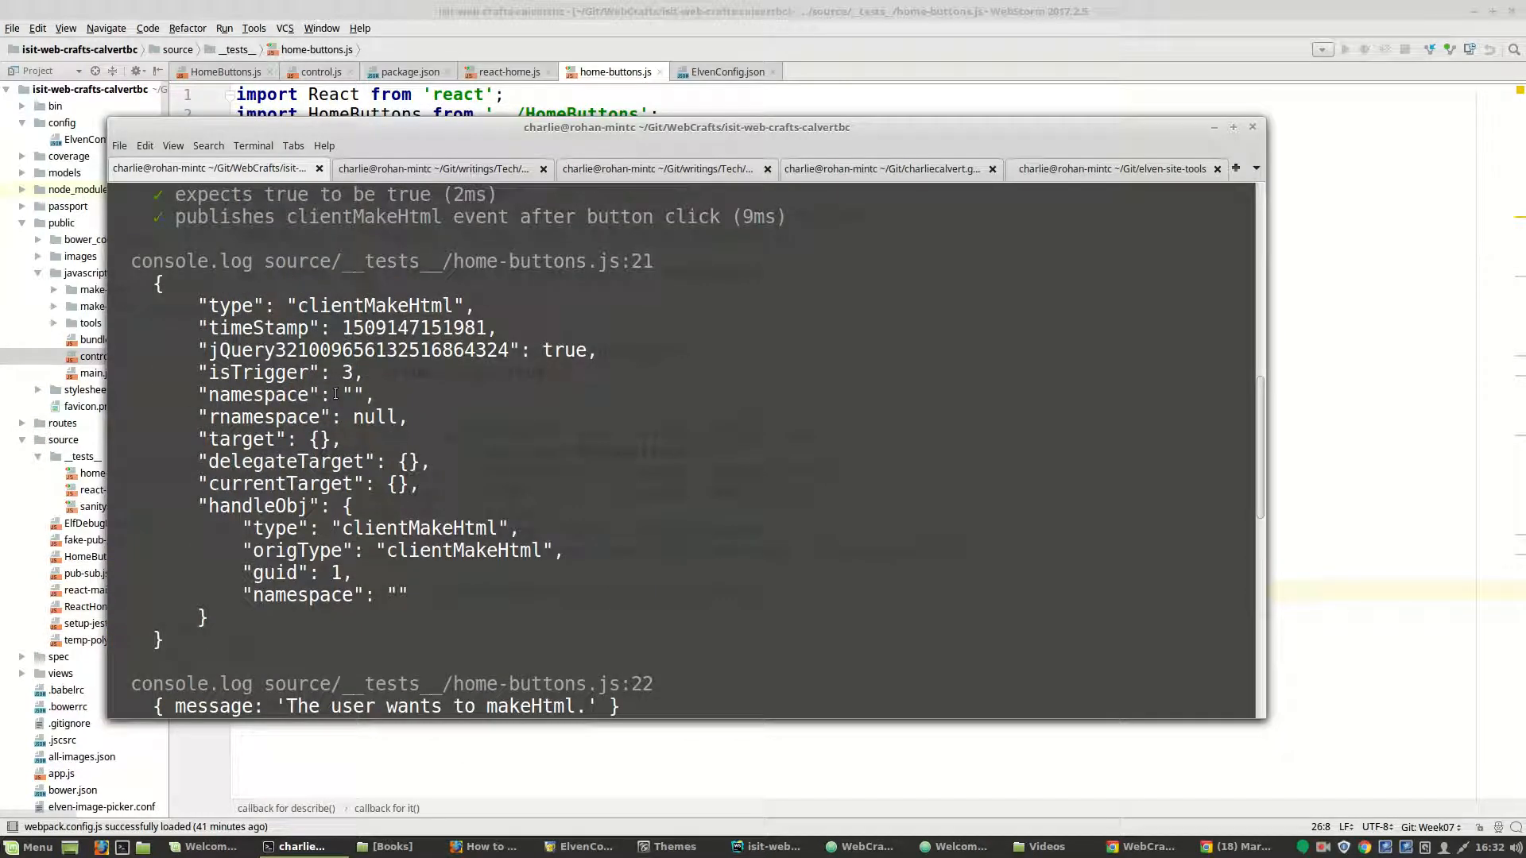
key(alt+Tab)
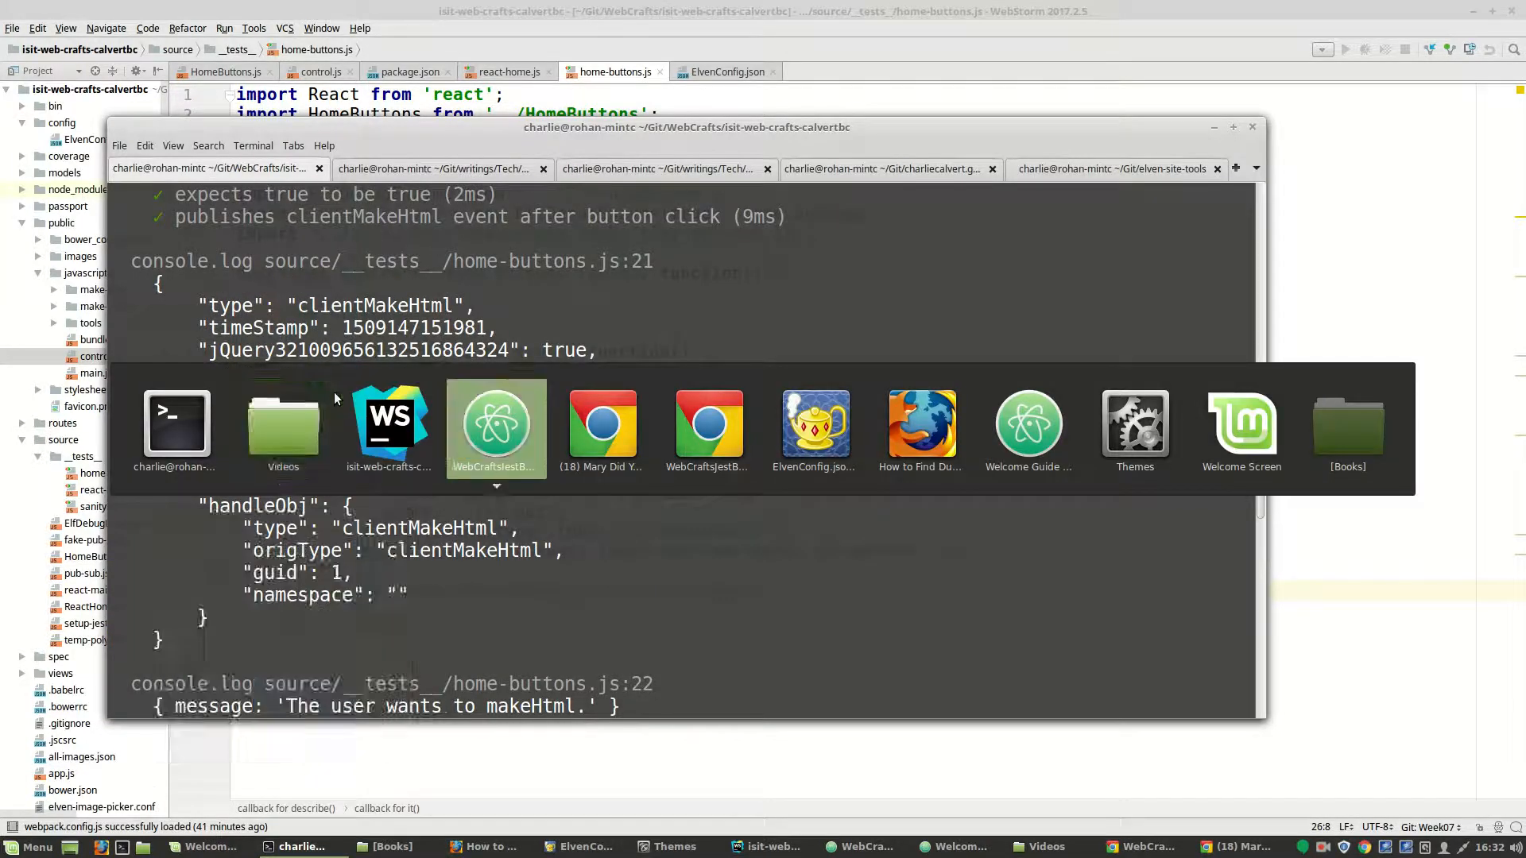
mouse_move(496, 428)
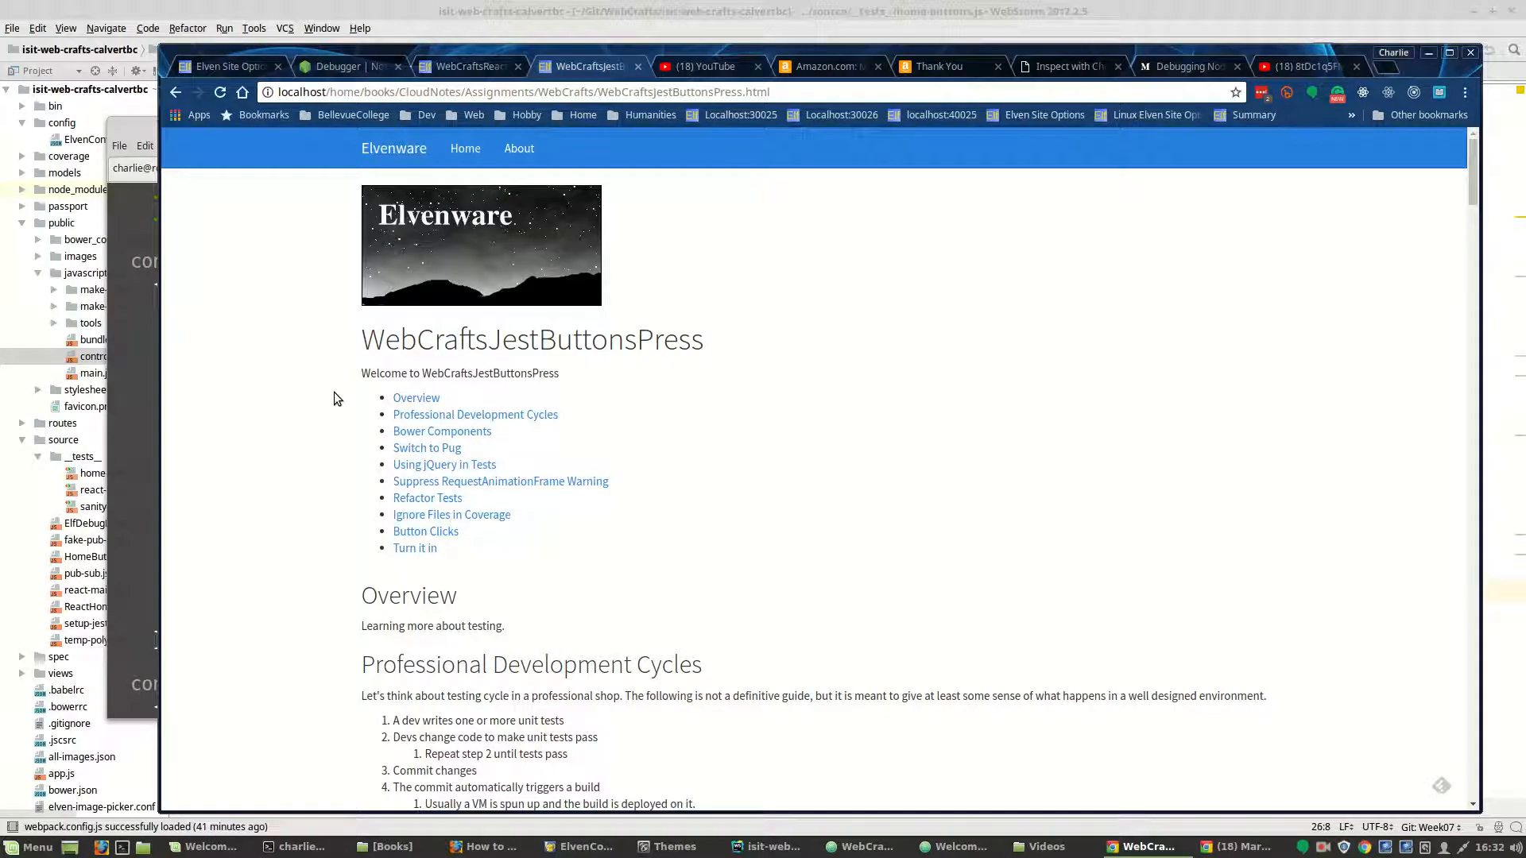
Jump to the Button Clicks section of the assignment and pick out the onClick handler line.
scroll(down, 3)
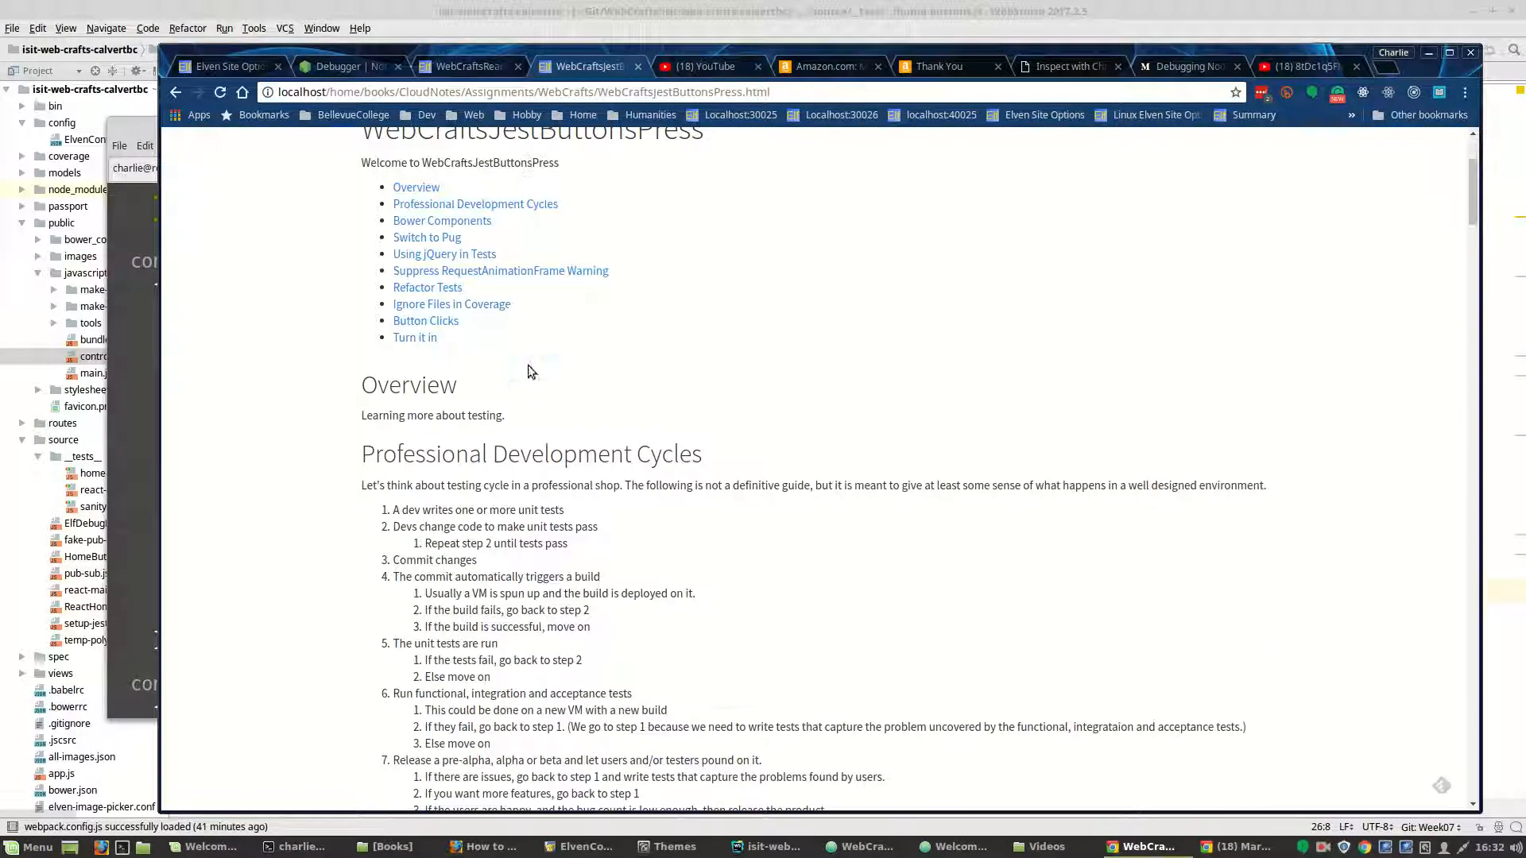
click(426, 319)
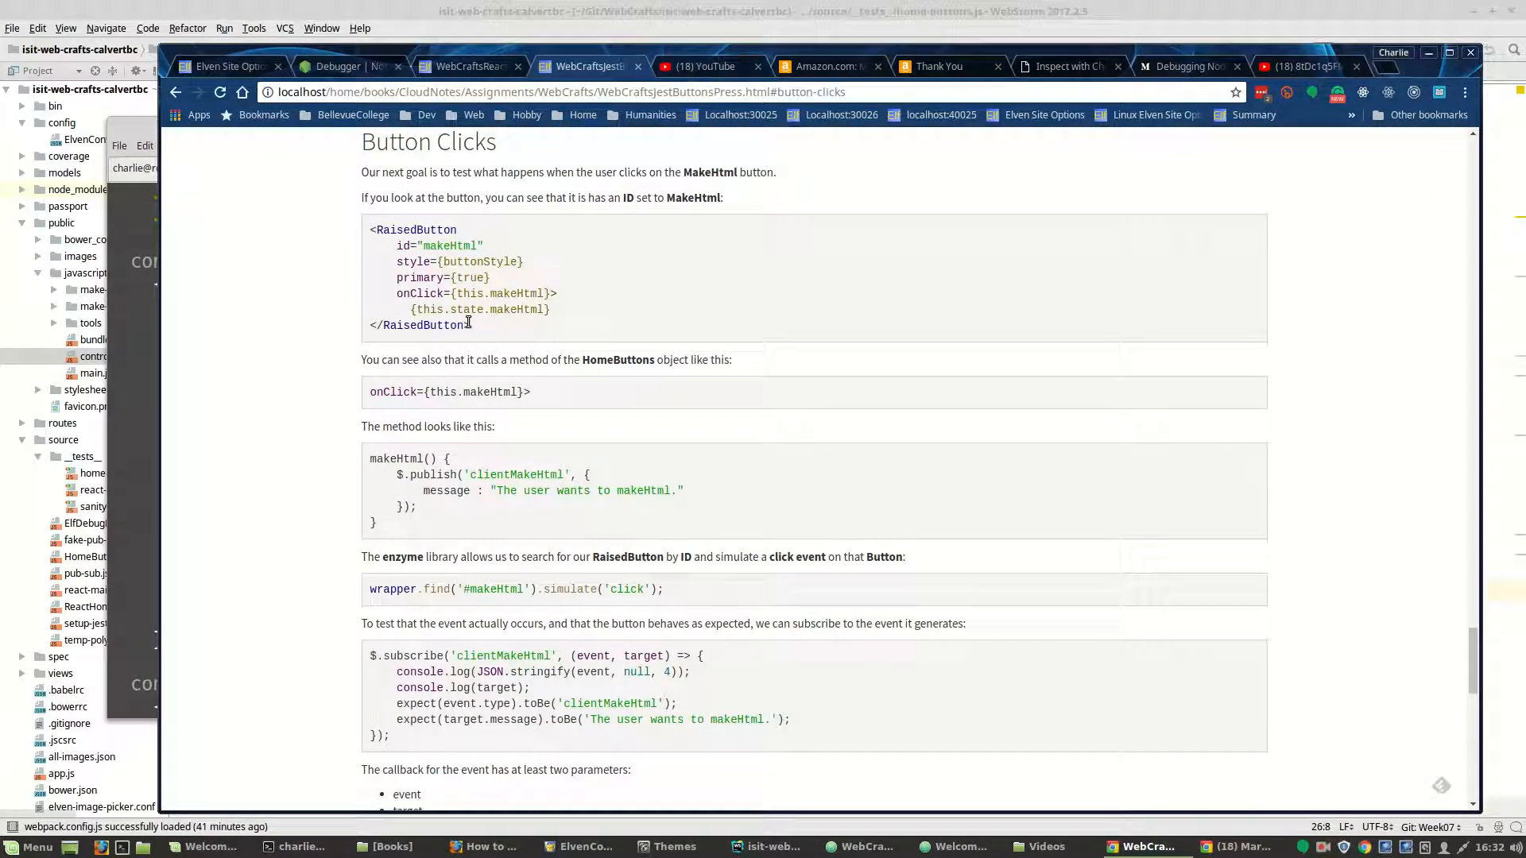
drag(370, 229, 470, 324)
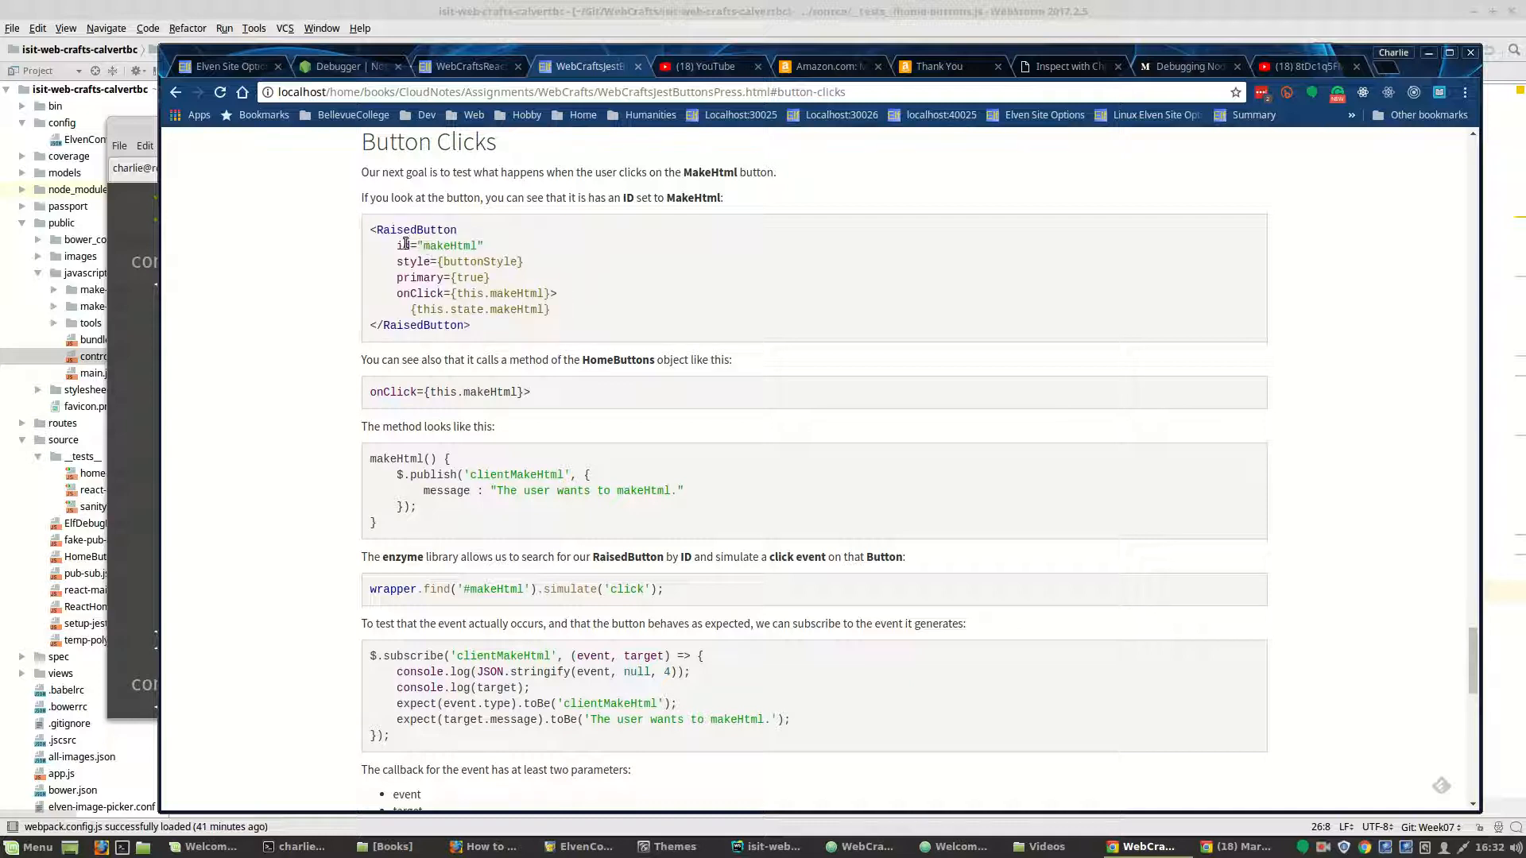
double_click(440, 245)
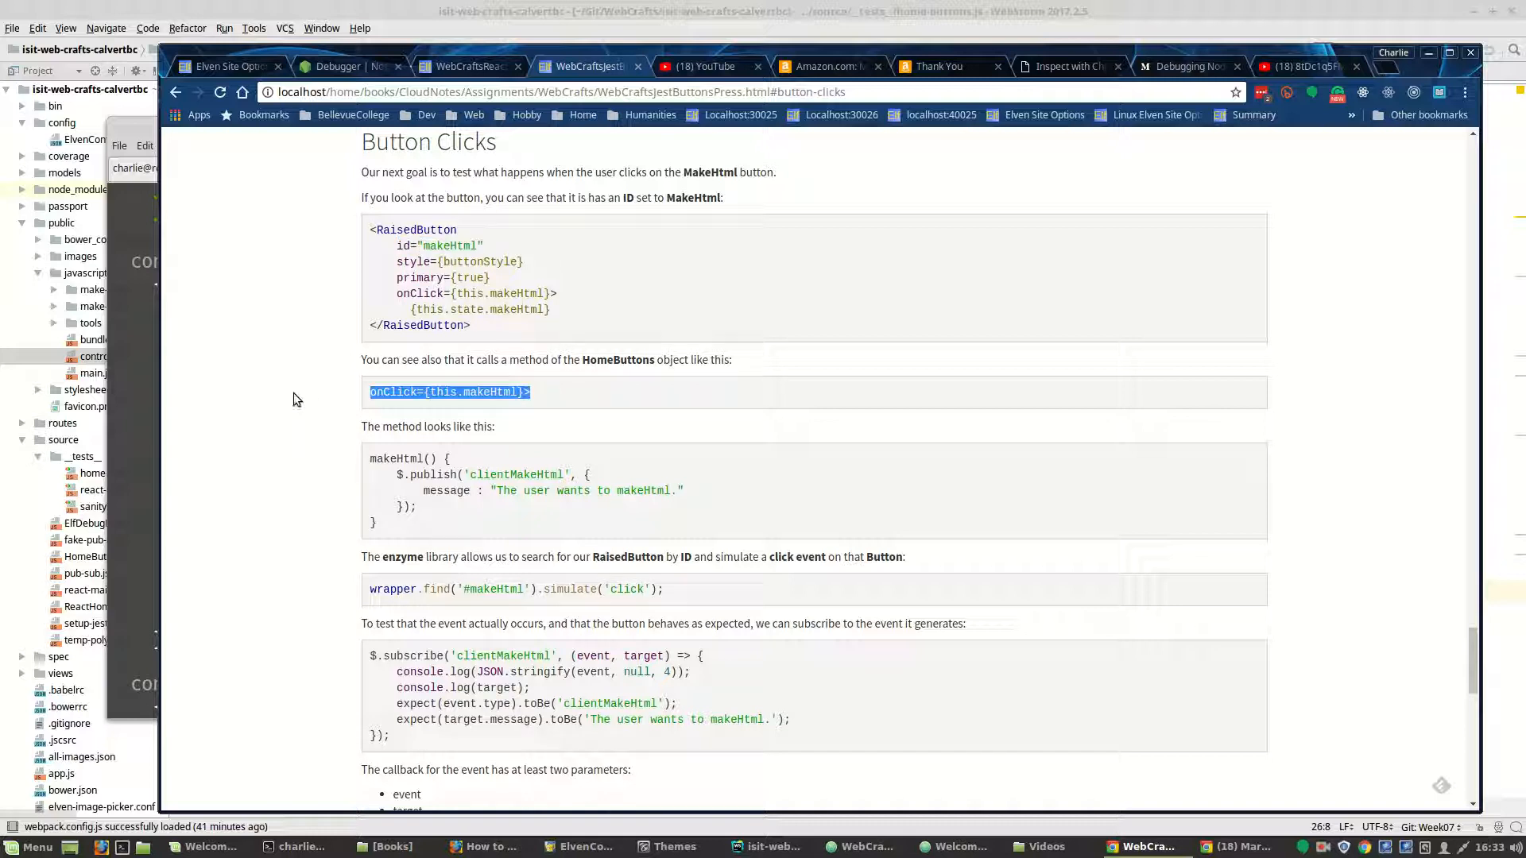
mouse_move(386, 520)
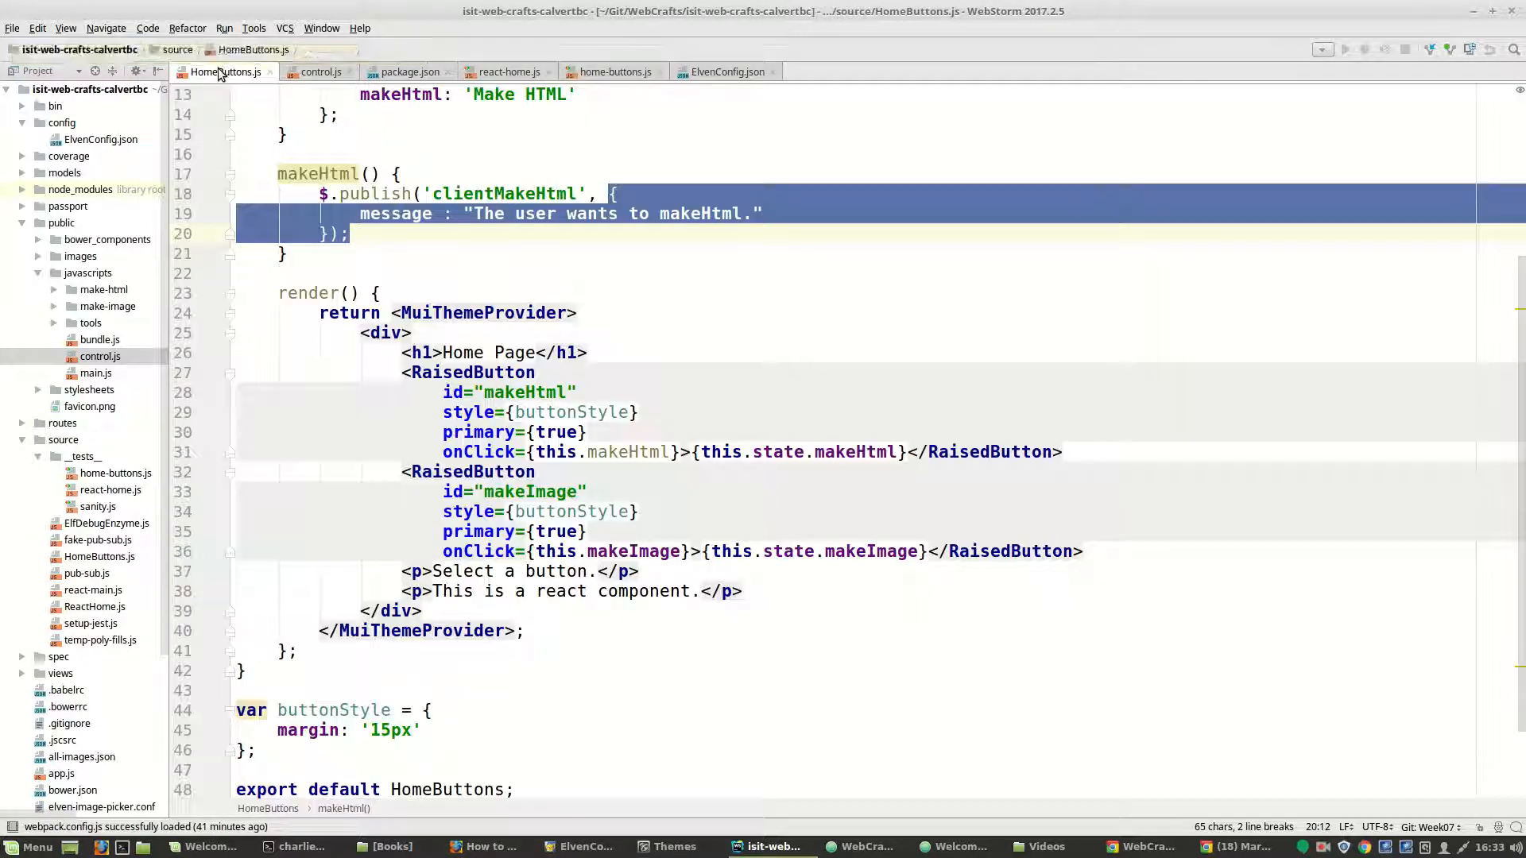
Pick out the makeHtml RaisedButton id in HomeButtons.js, then switch back to the browser.
click(513, 392)
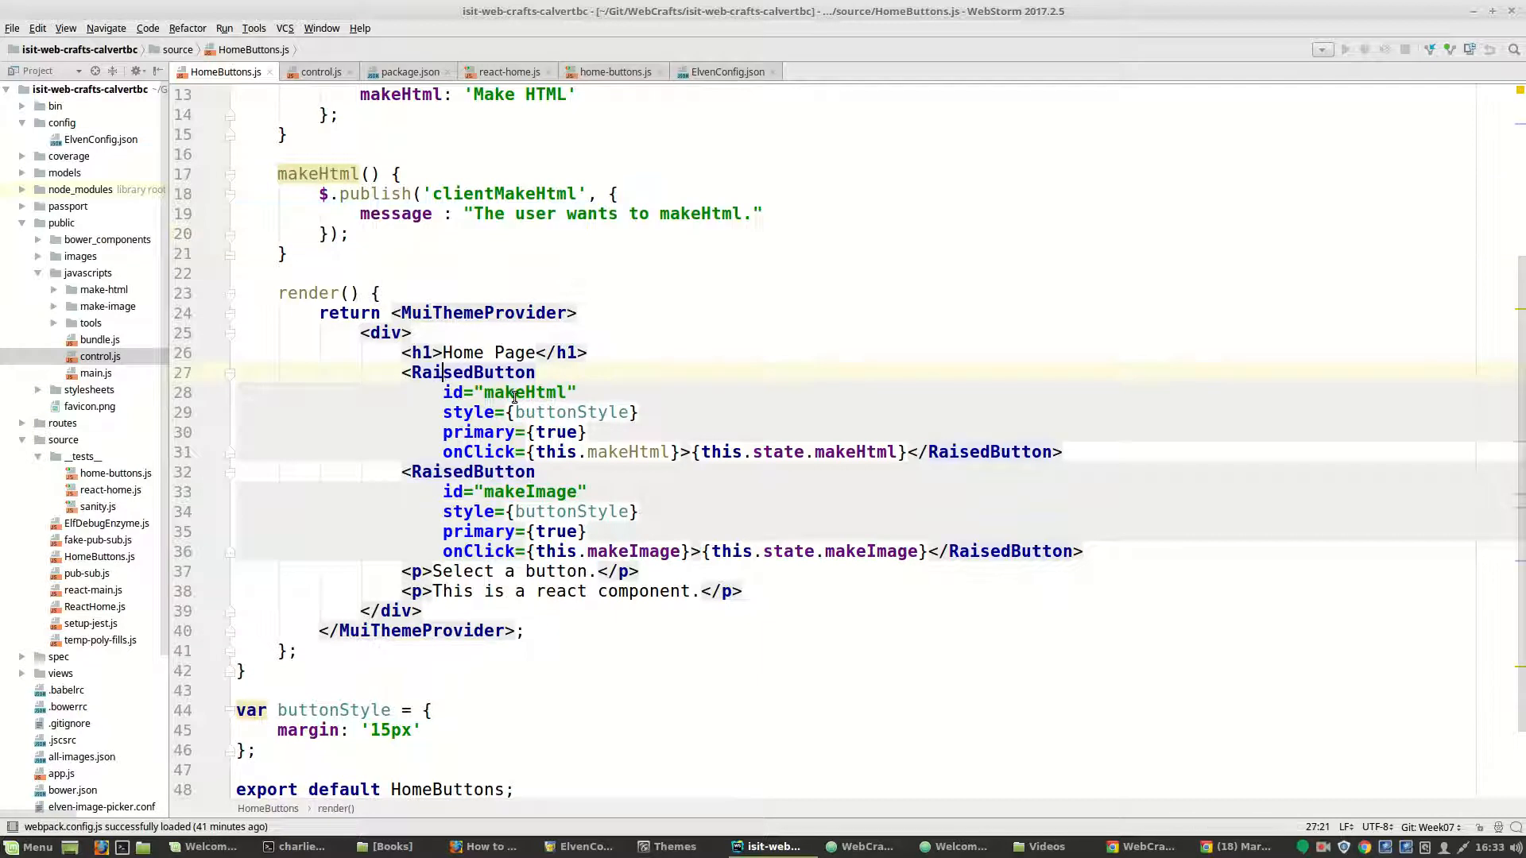
double_click(527, 392)
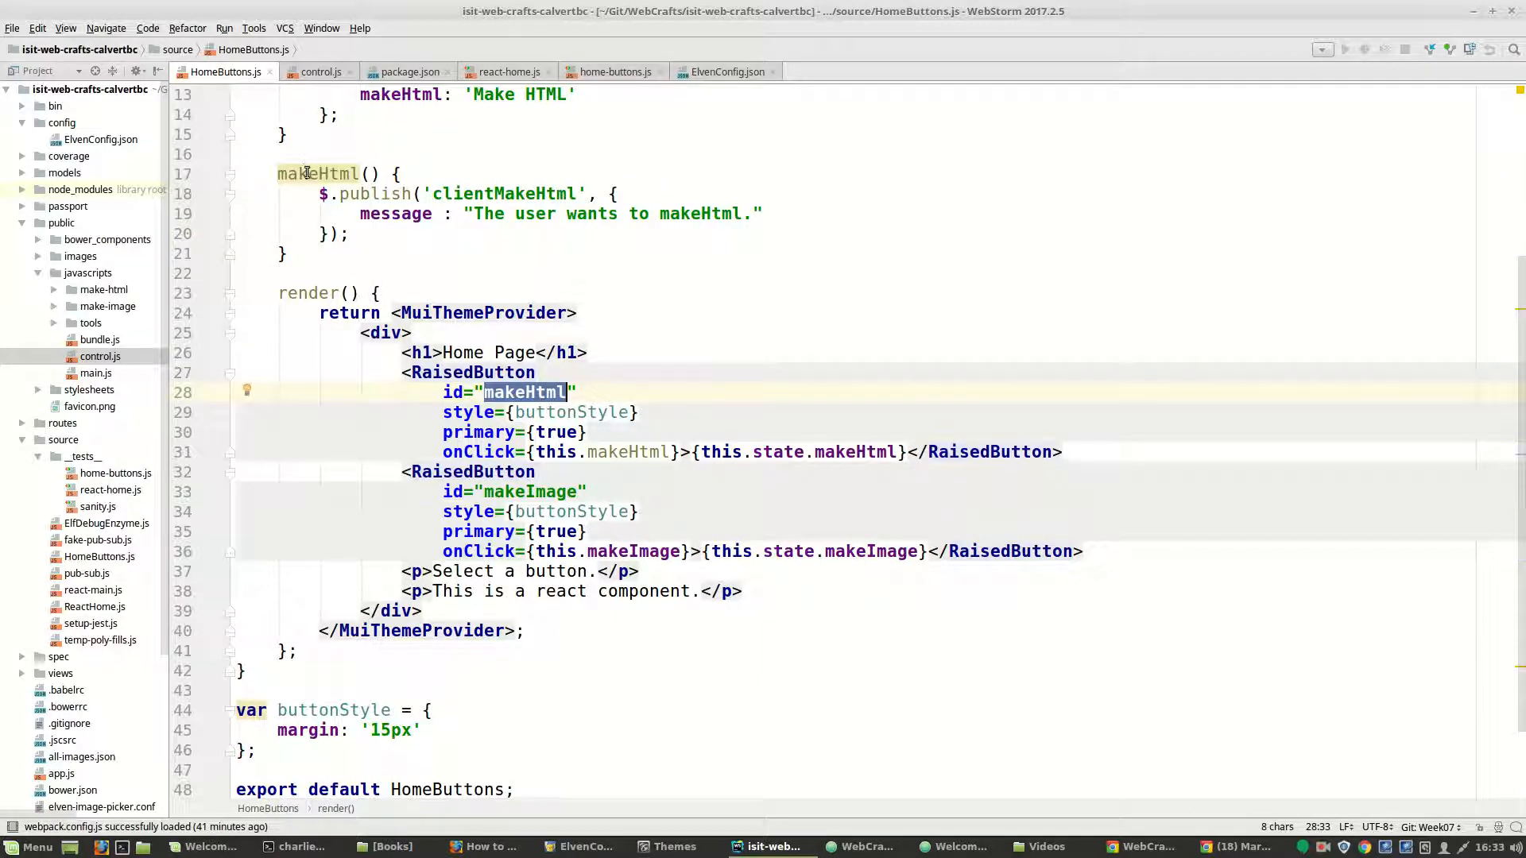
mouse_move(318, 173)
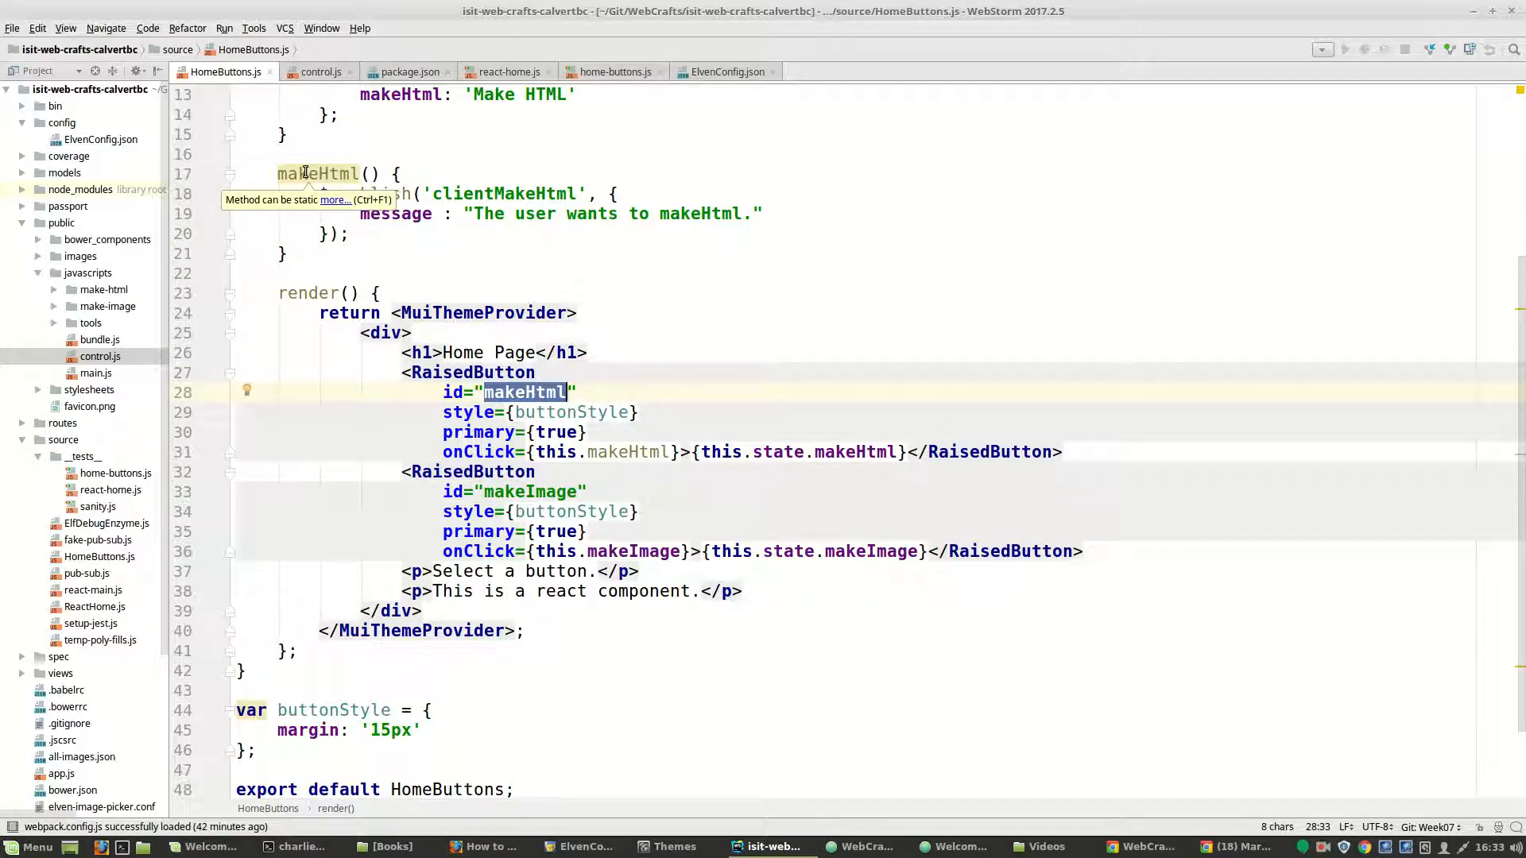
mouse_move(302, 249)
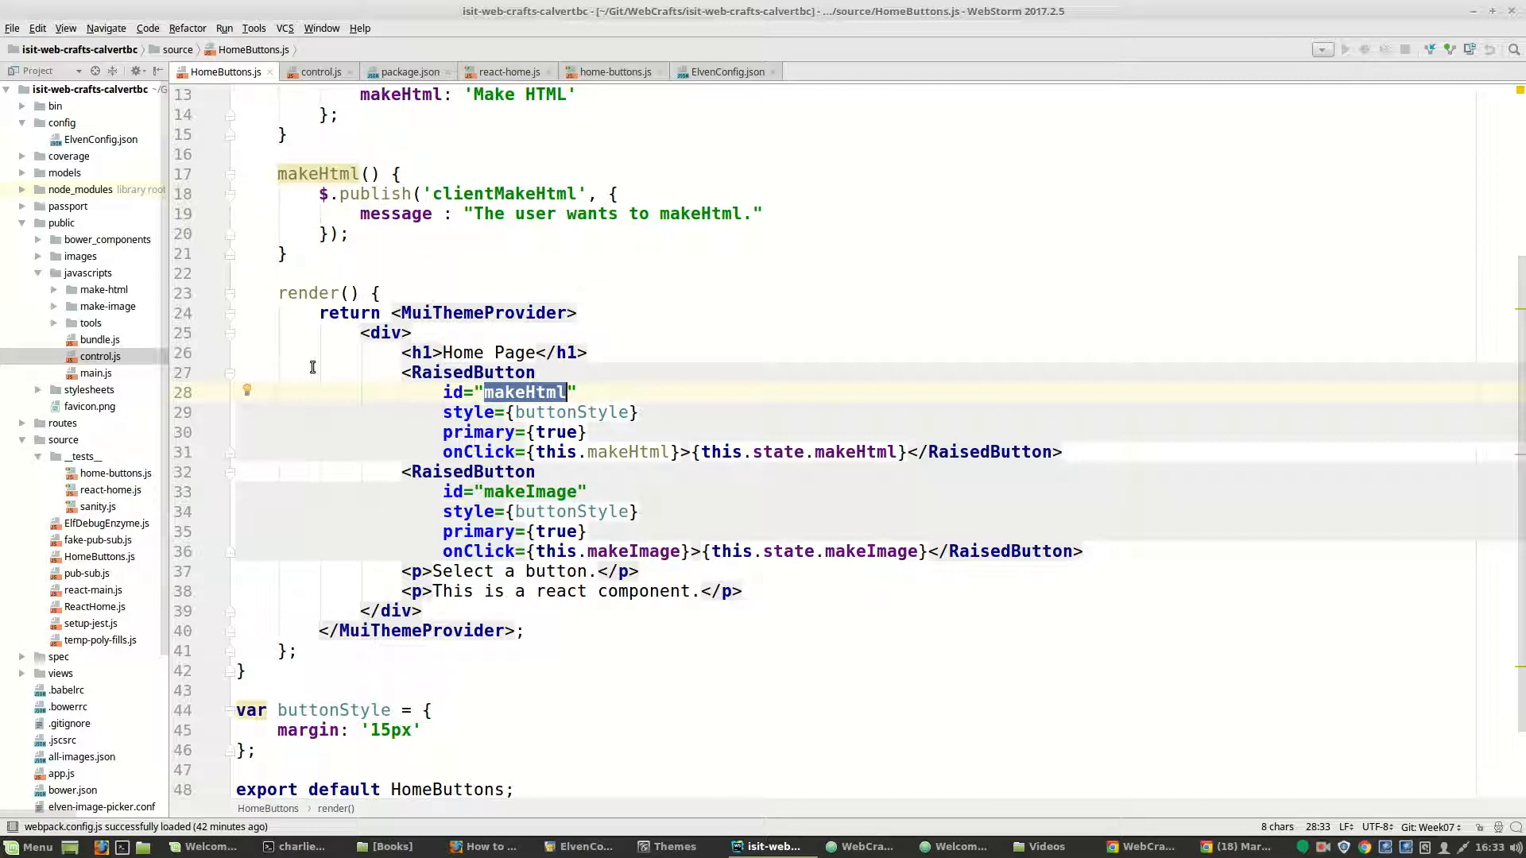
key(alt+tab)
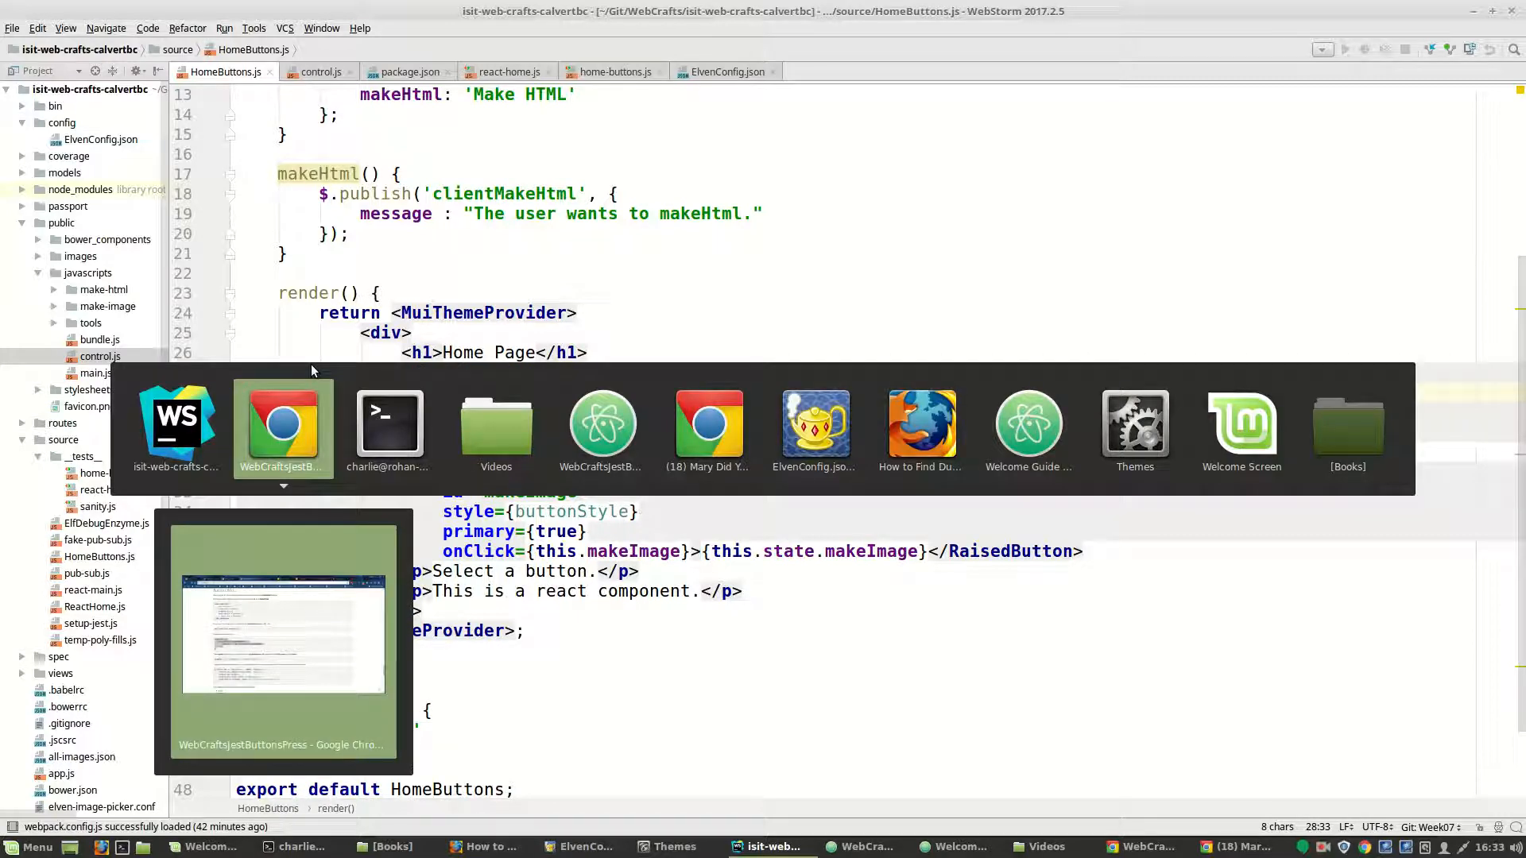
Read the tutorial's click event name and the publish call in the makeHtml example.
click(283, 419)
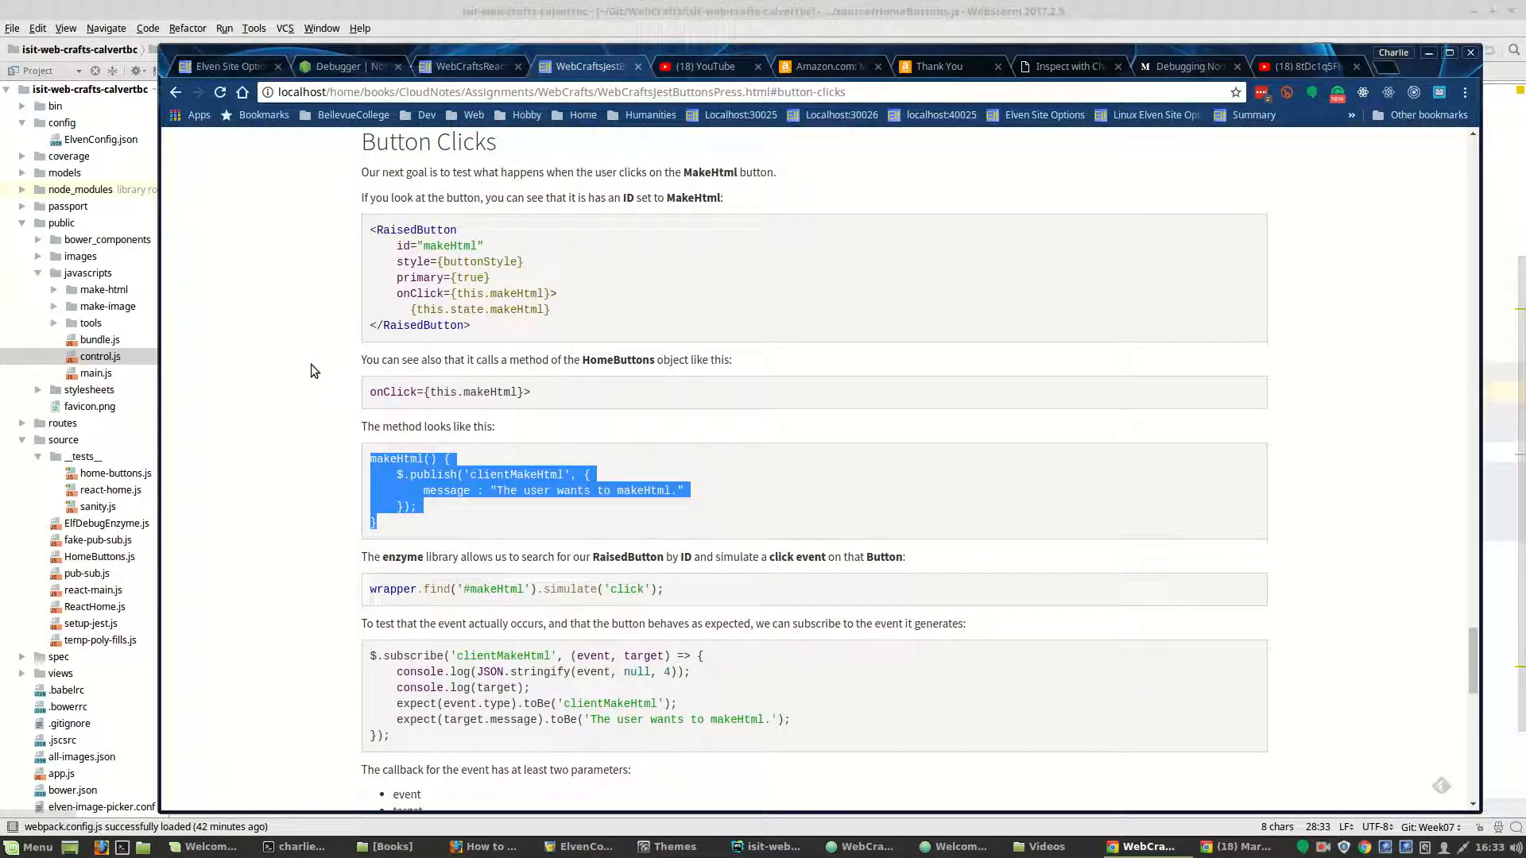
scroll(down, 3)
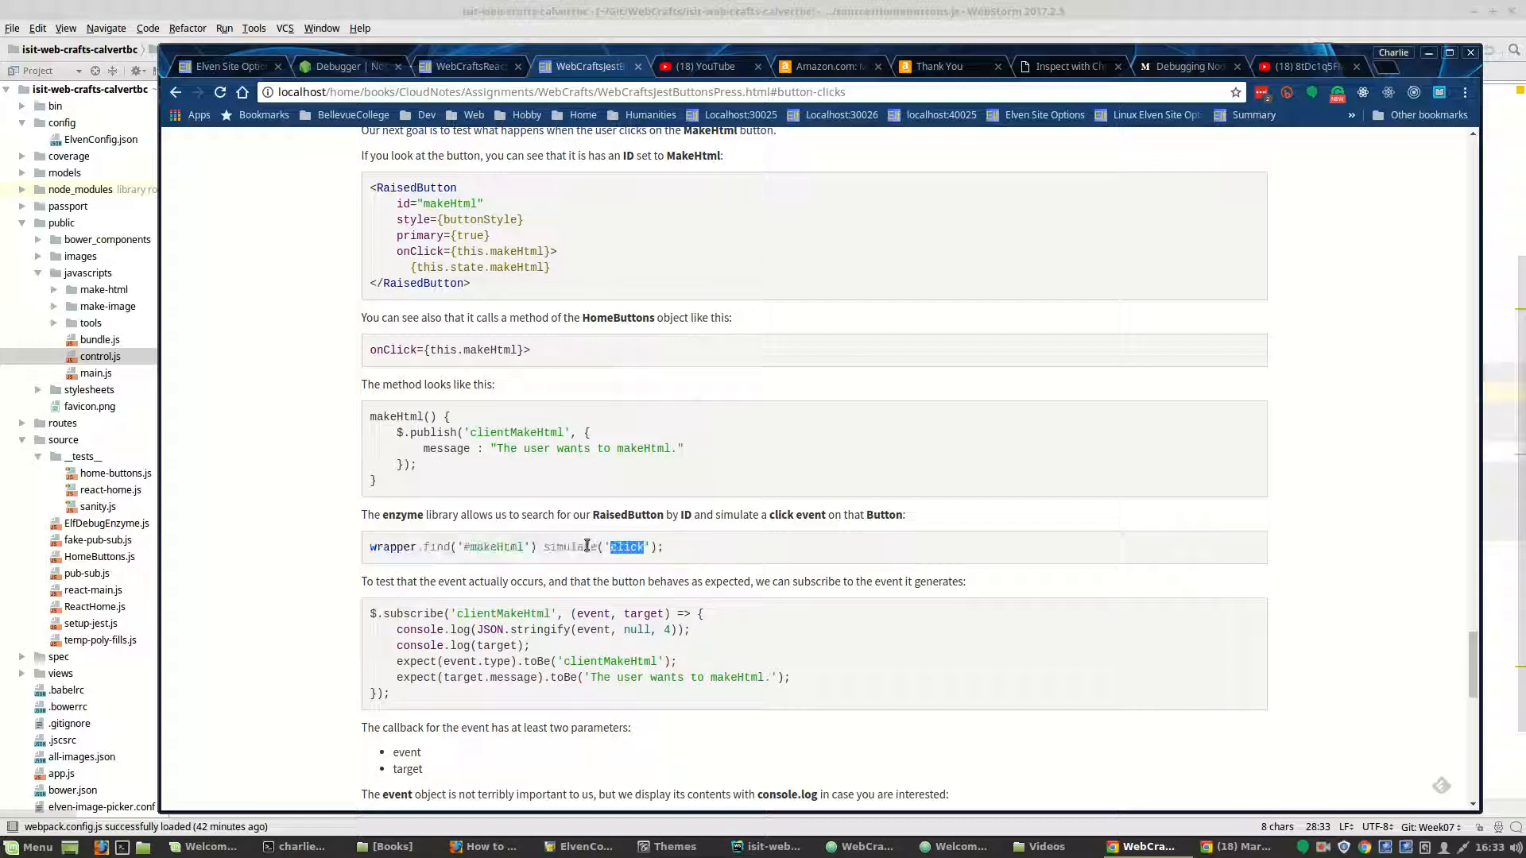
double_click(571, 546)
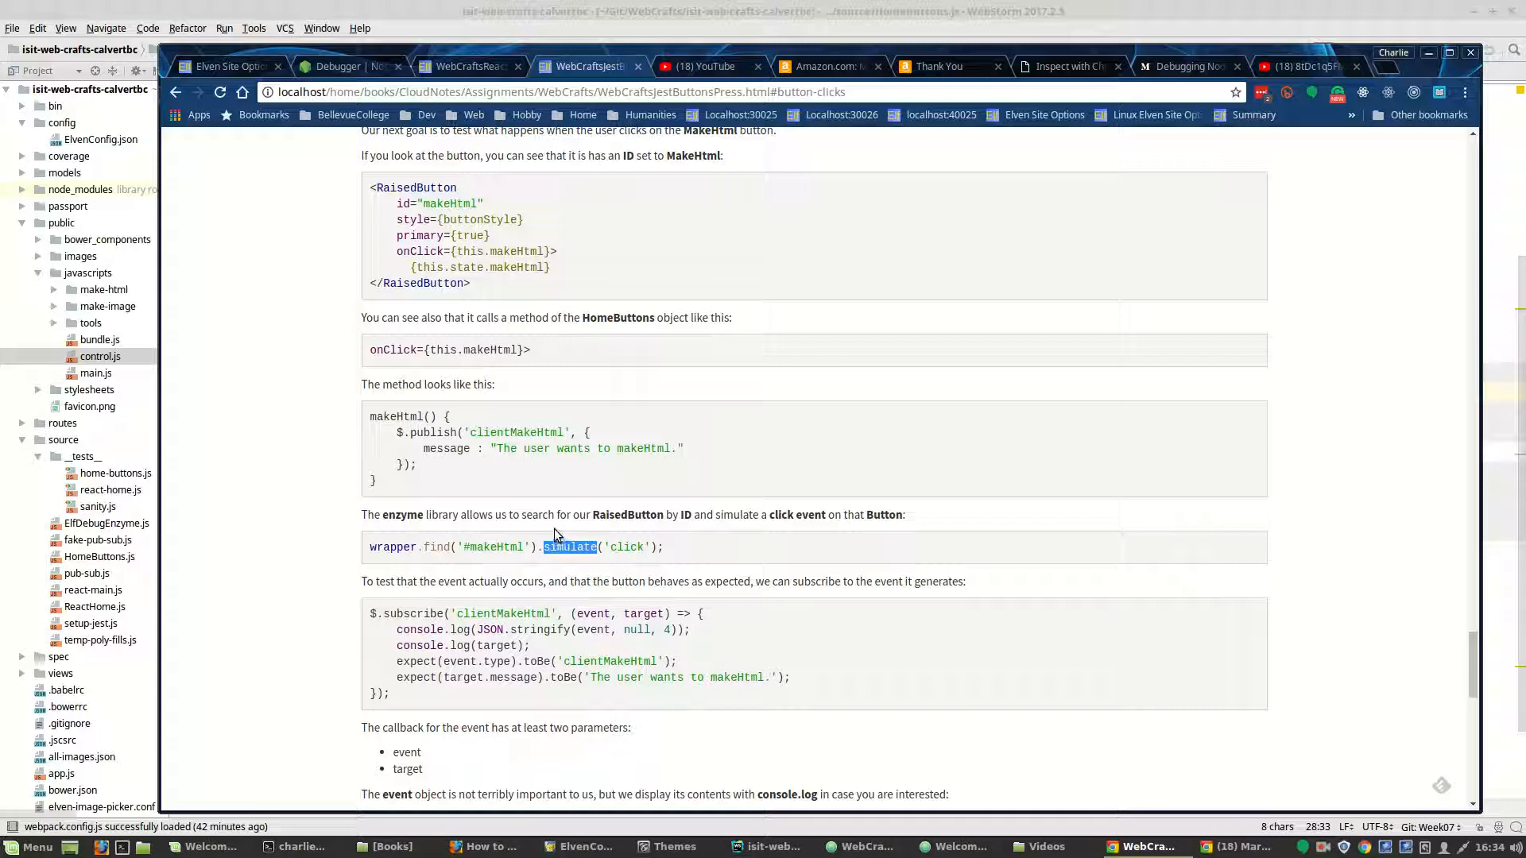
mouse_move(537, 515)
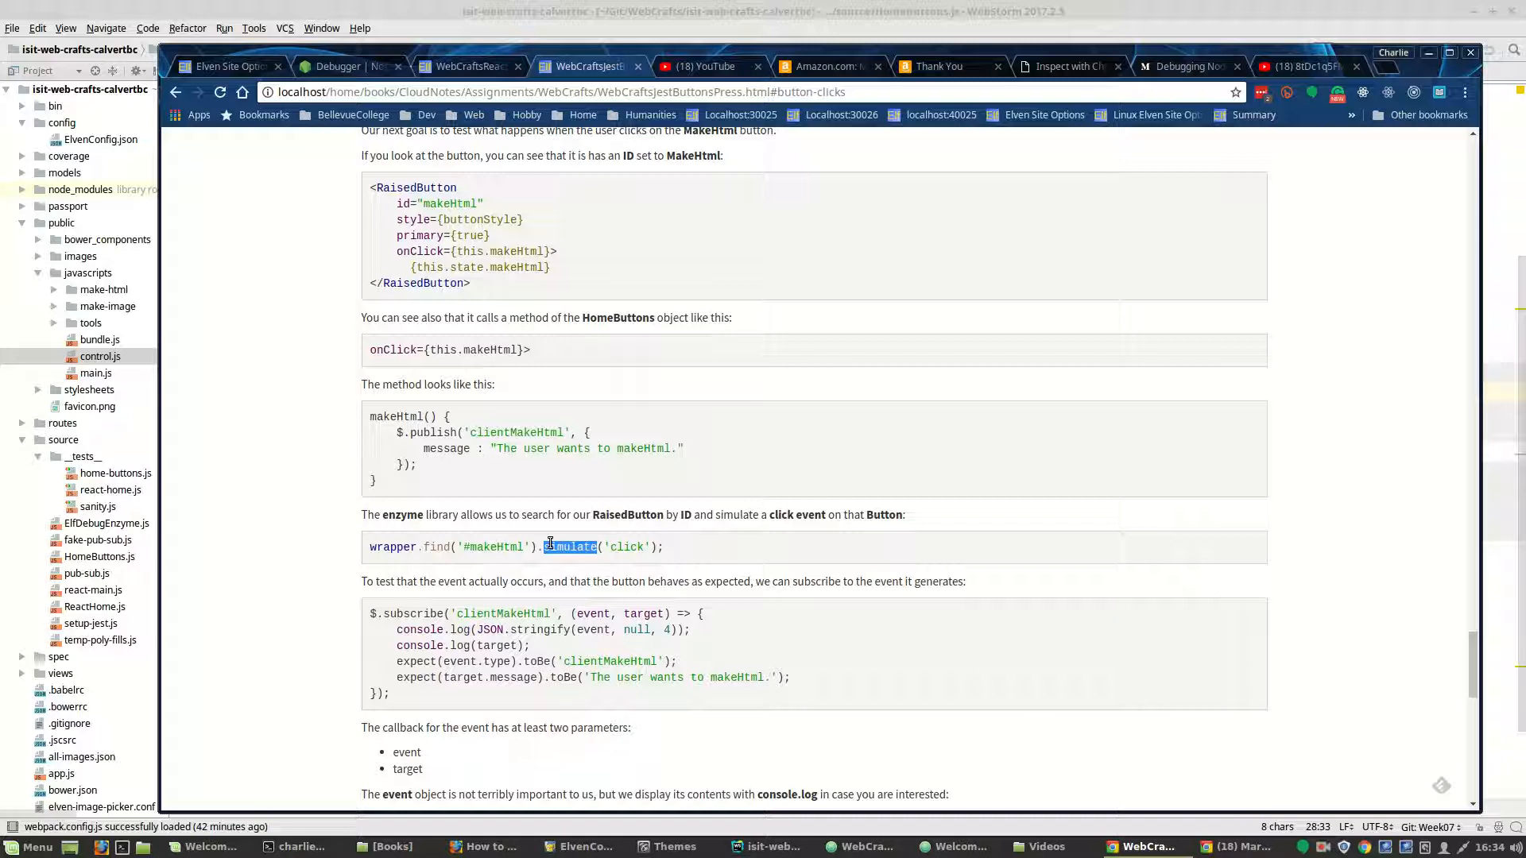
scroll(down, 3)
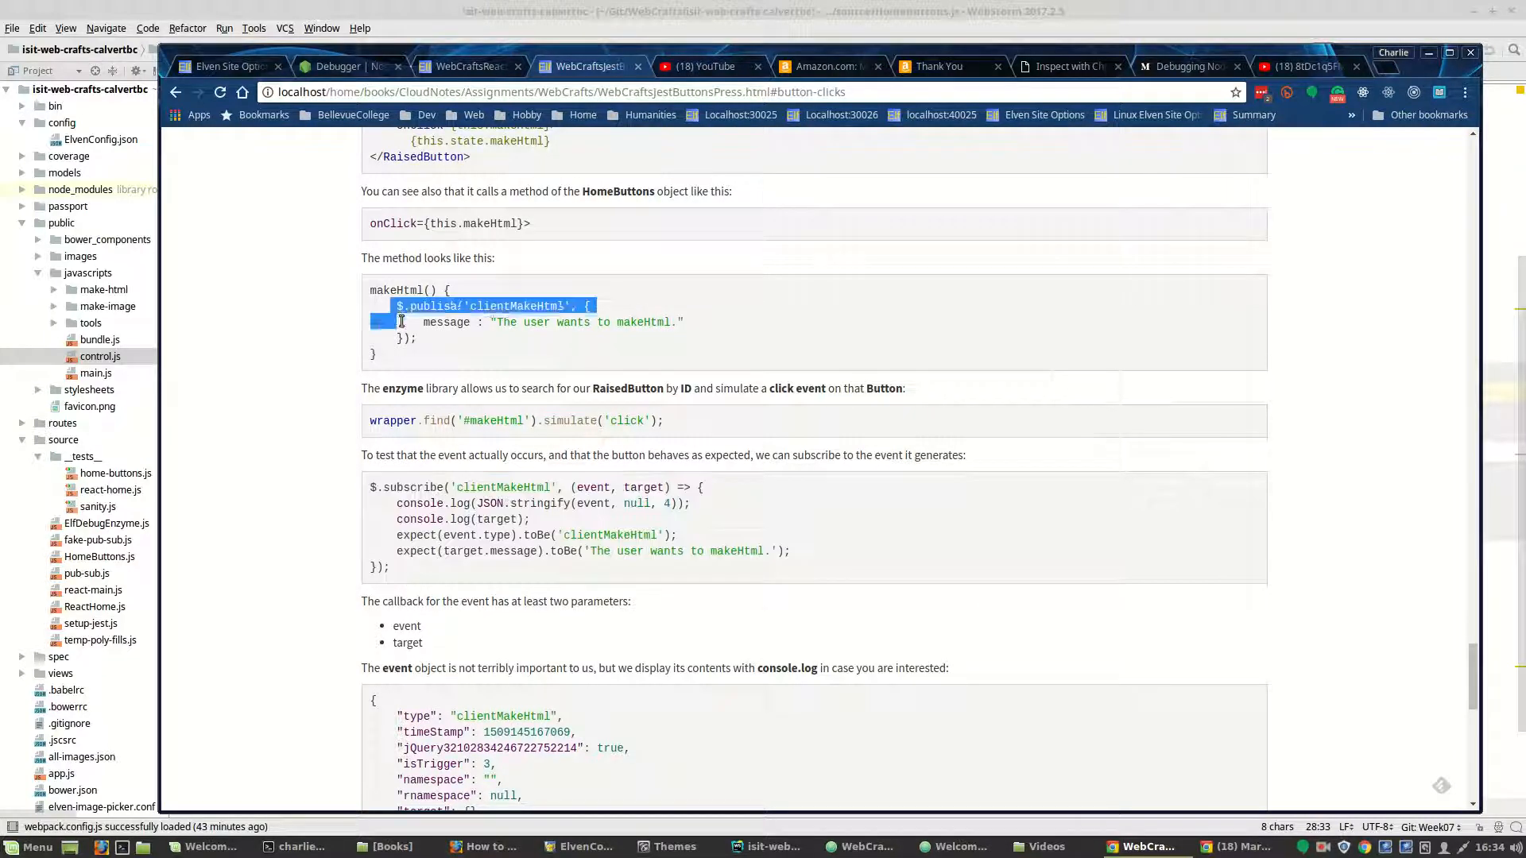
double_click(432, 305)
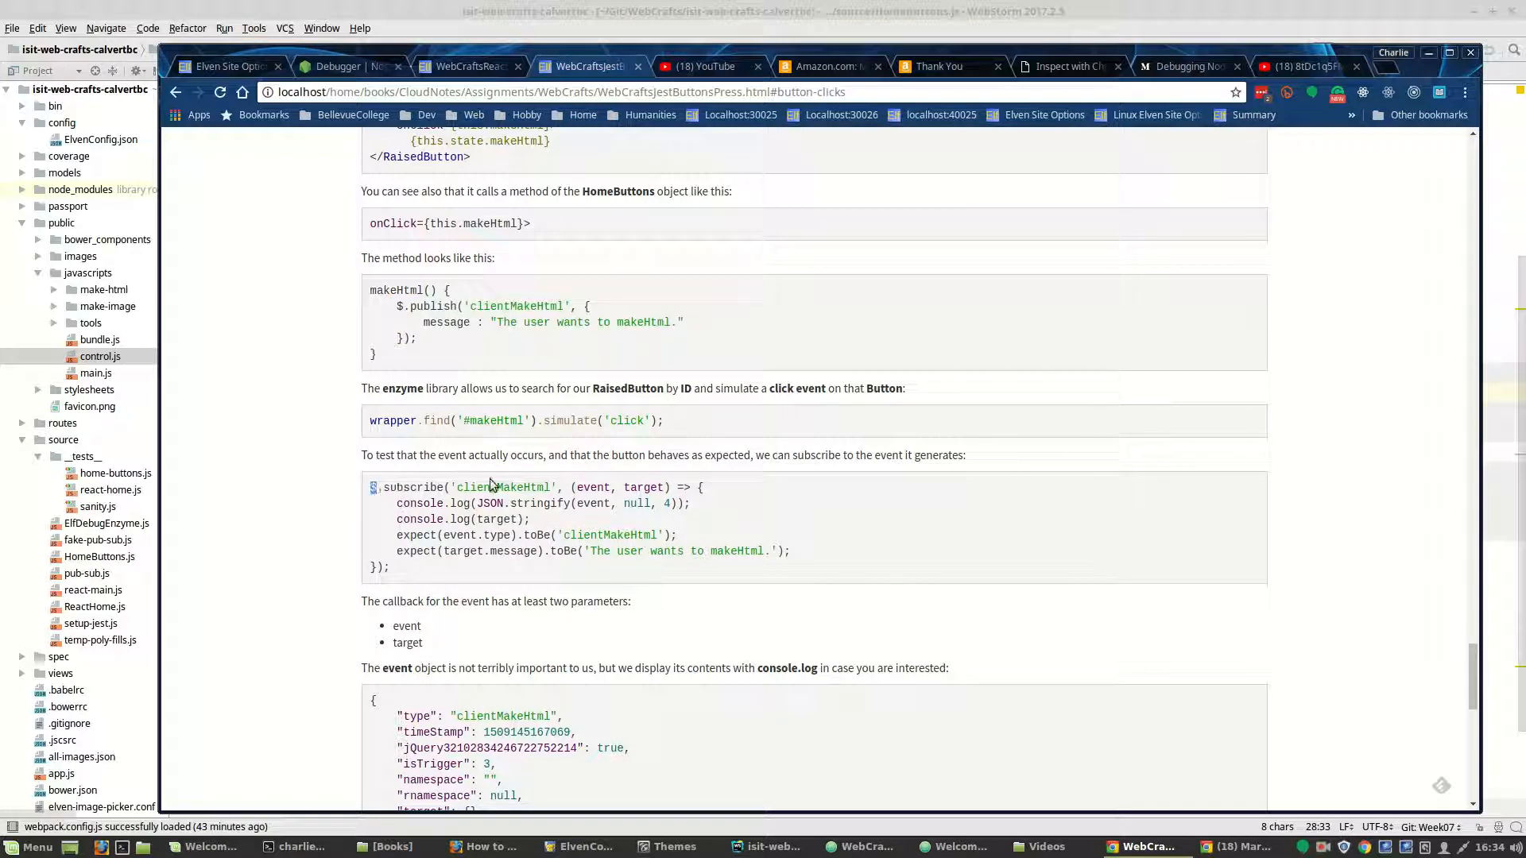
Pick out the target callback parameter and highlight the end of the logged event object.
double_click(500, 488)
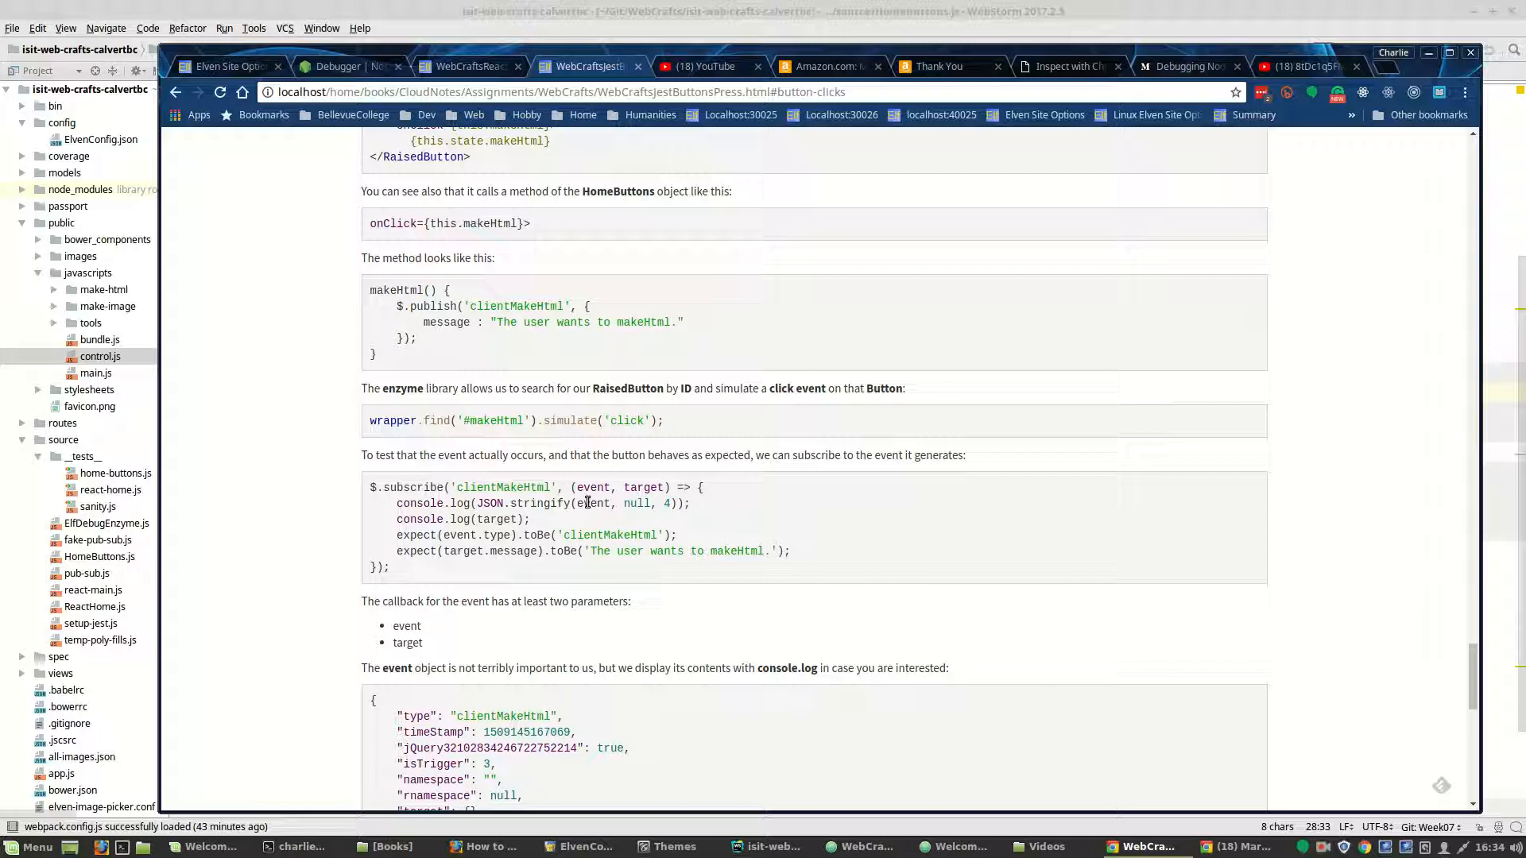
mouse_move(647, 502)
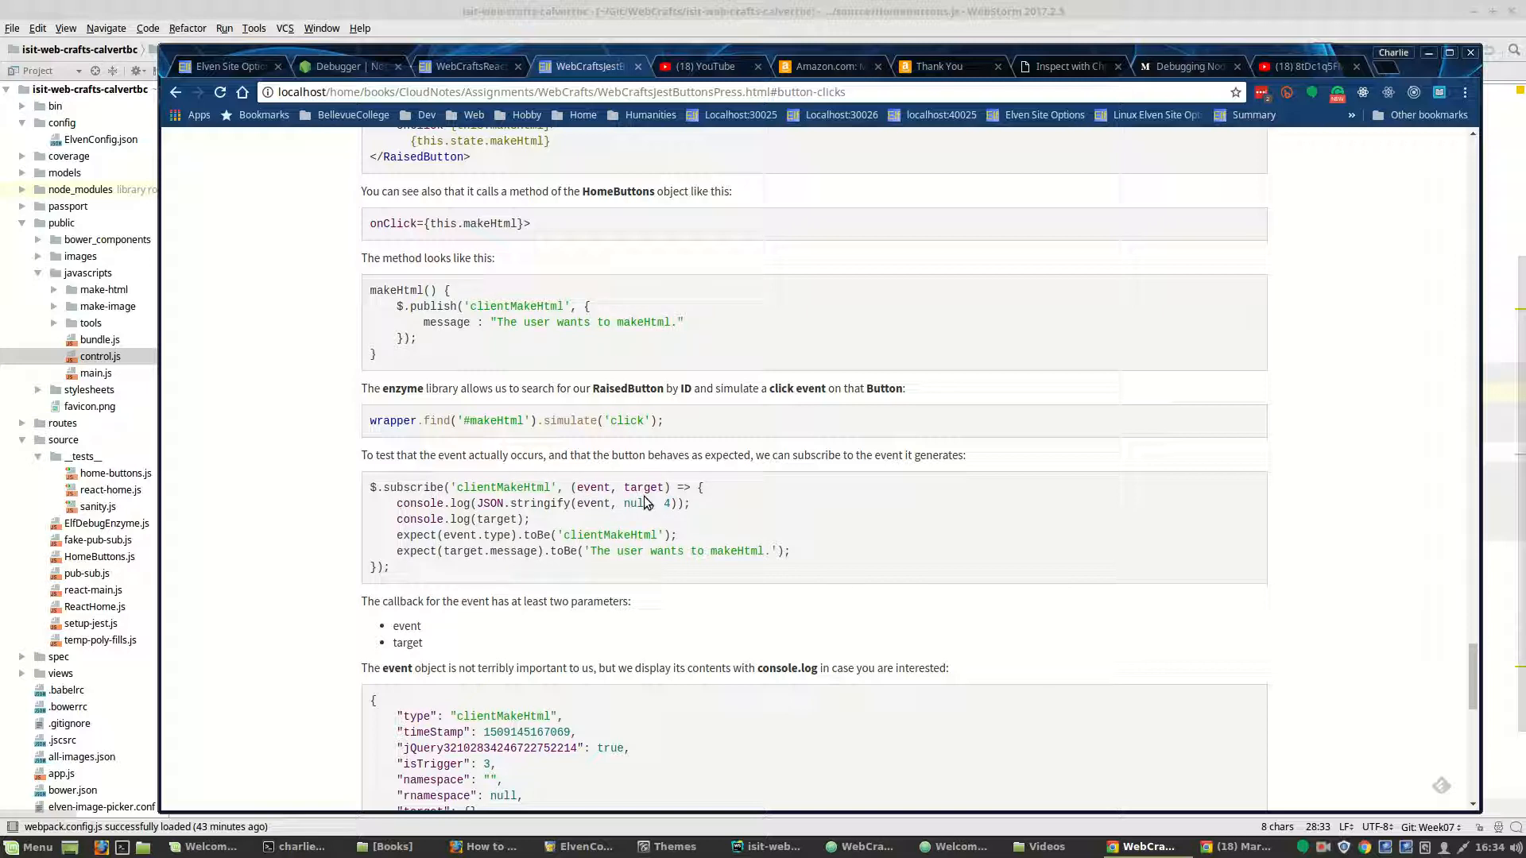
double_click(644, 488)
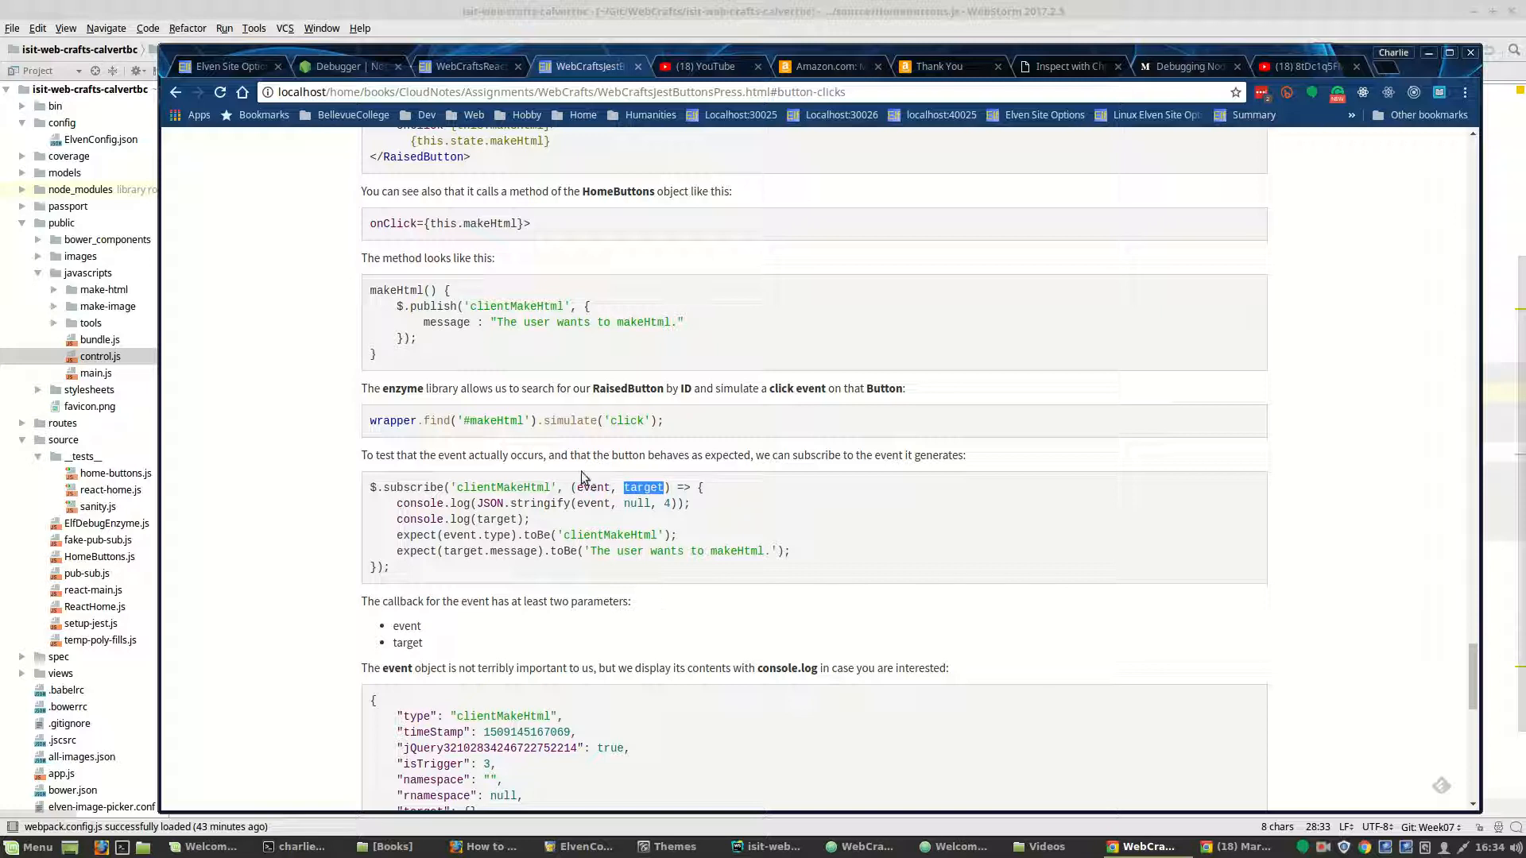
scroll(down, 3)
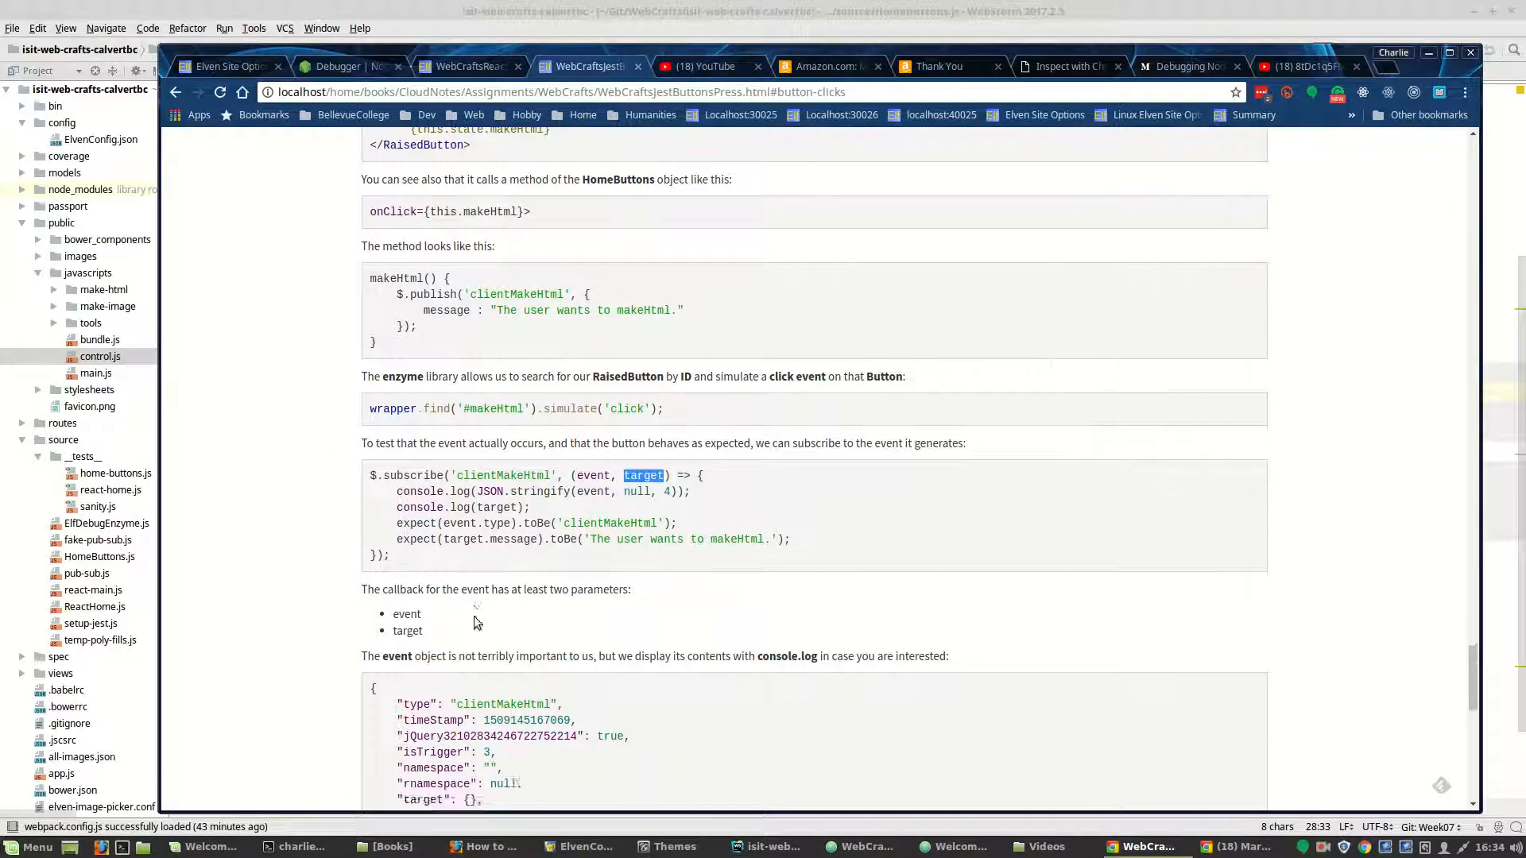
scroll(down, 3)
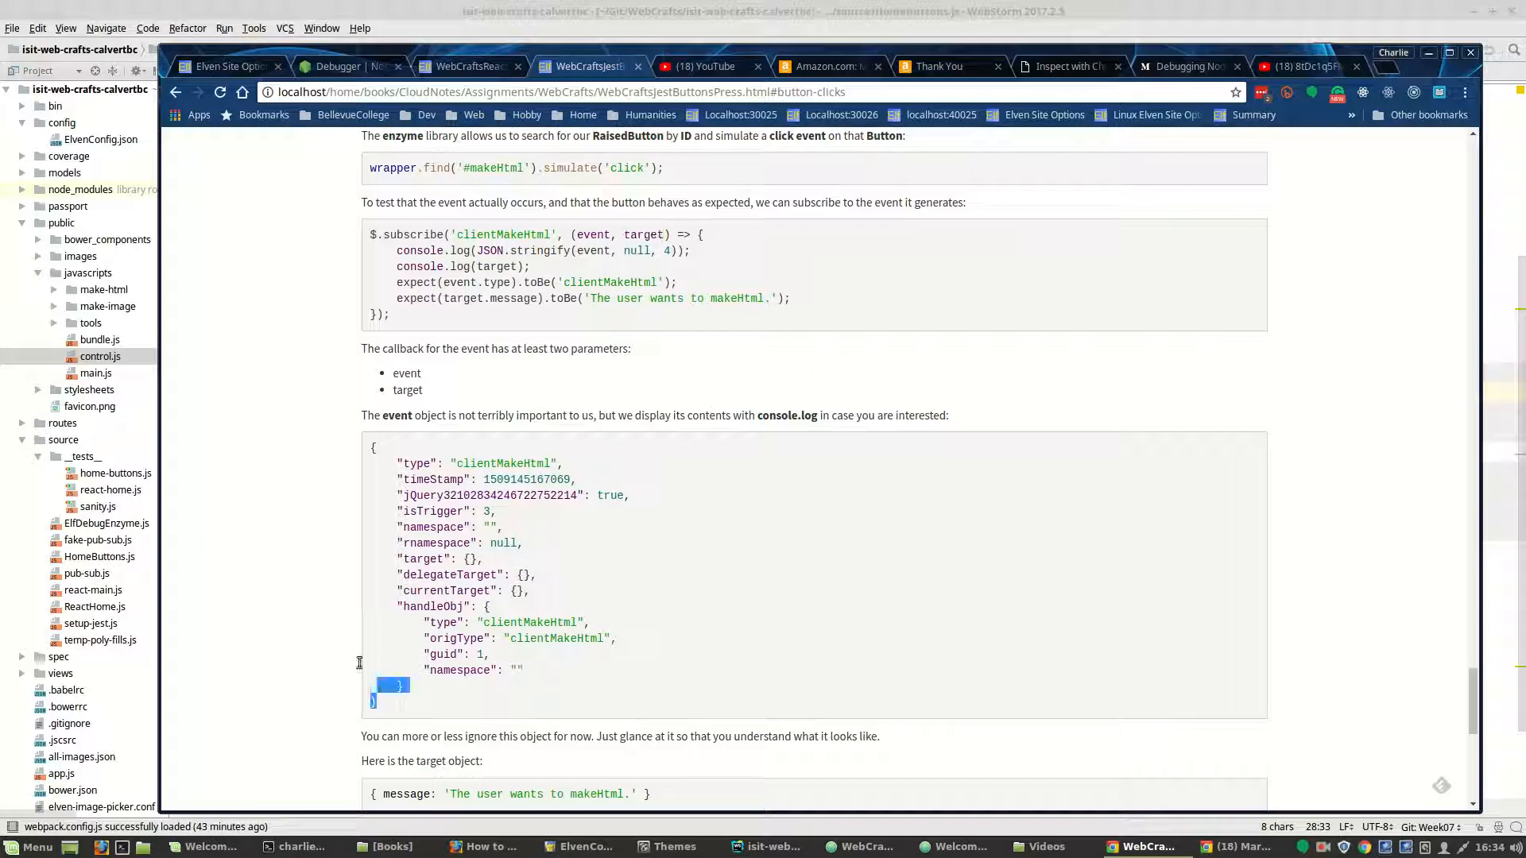
drag(399, 687, 375, 448)
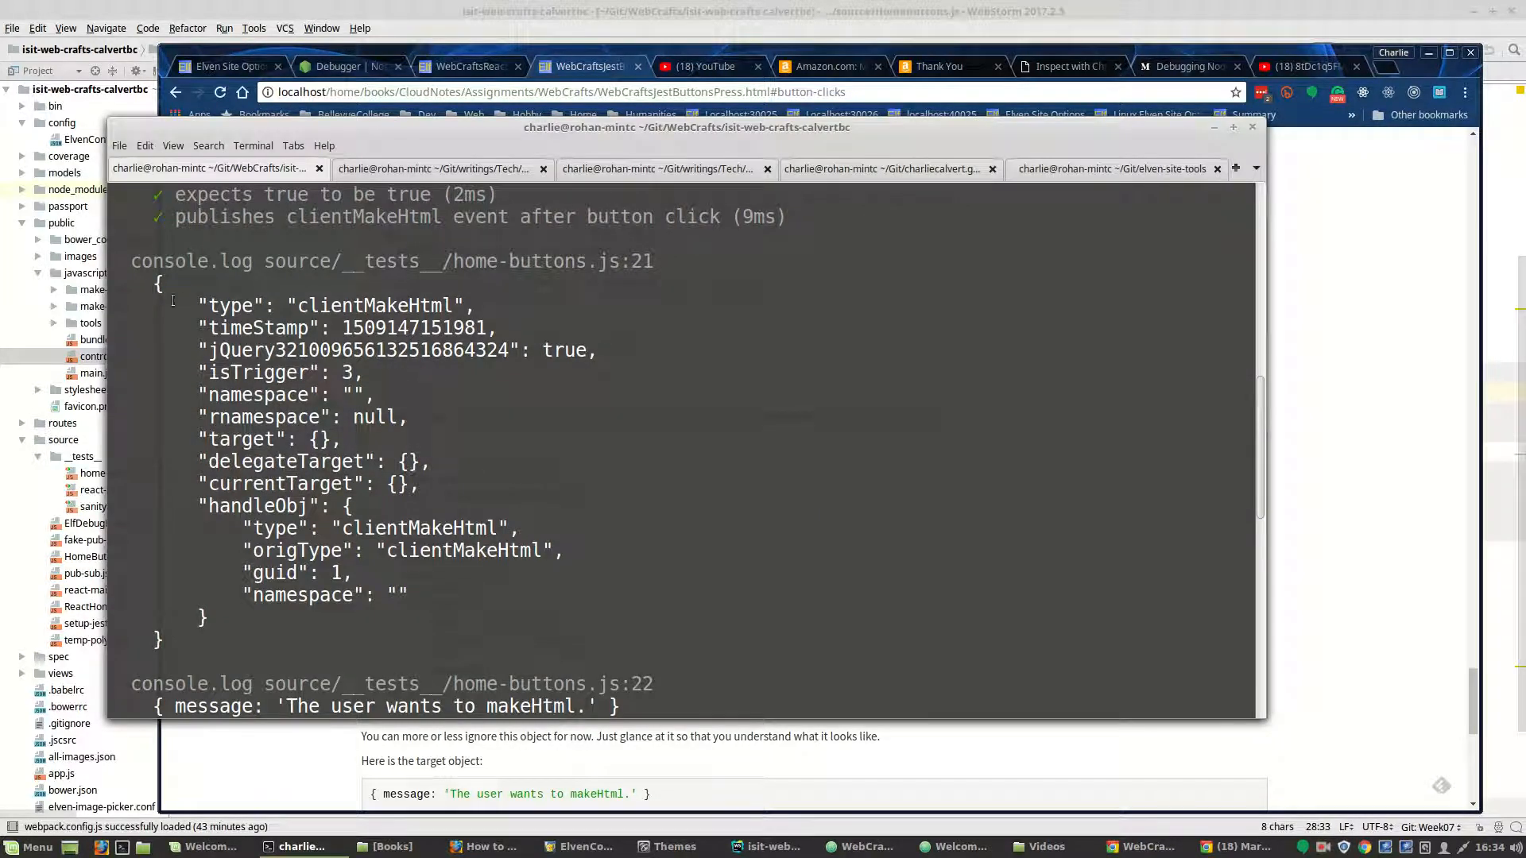
Rerun npm test so all 6 tests pass with 100% coverage.
scroll(down, 3)
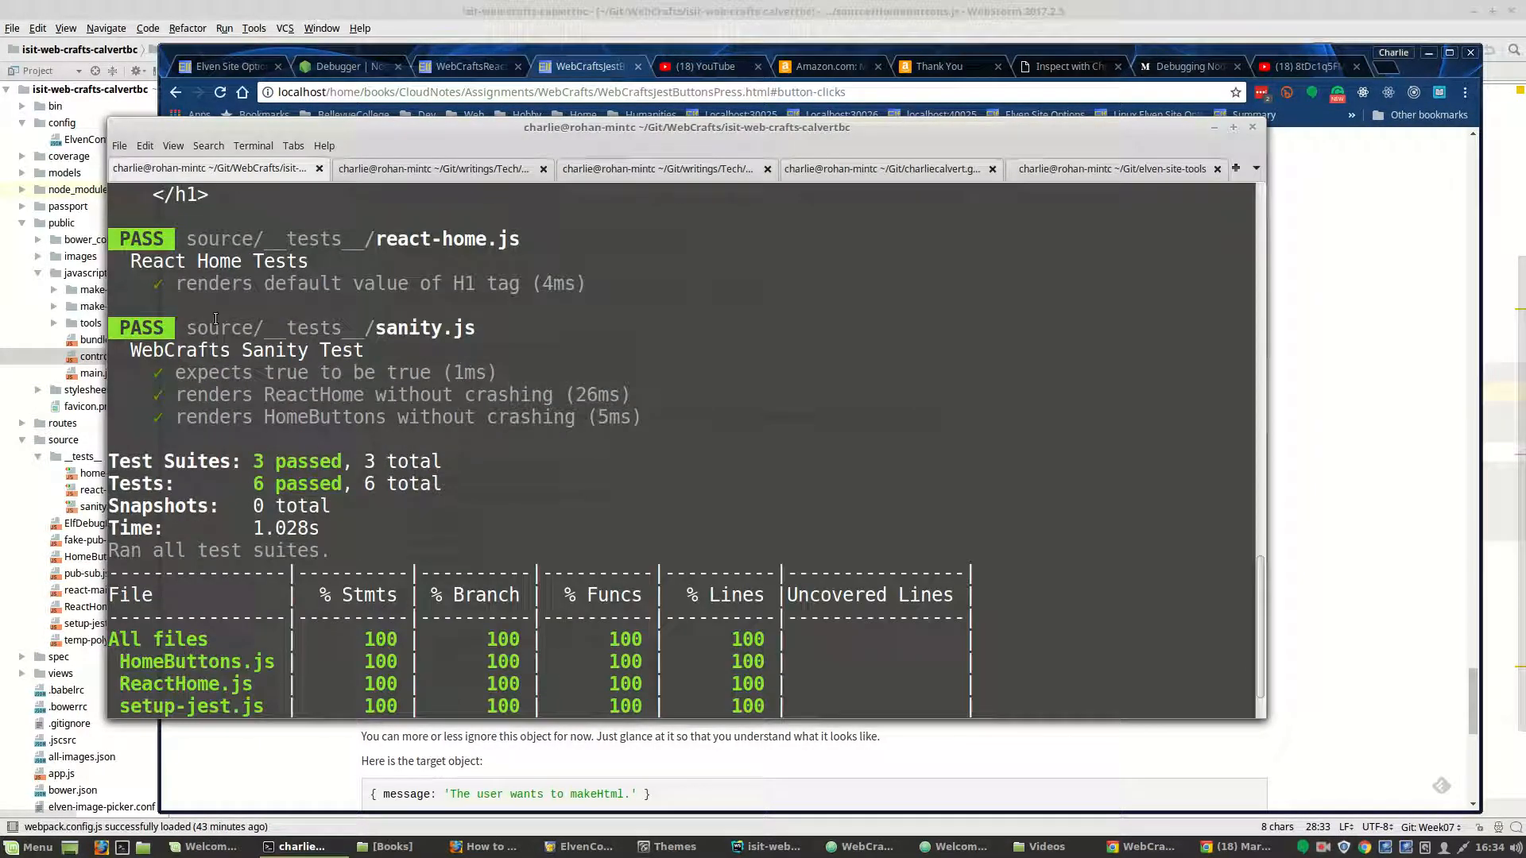
scroll(down, 3)
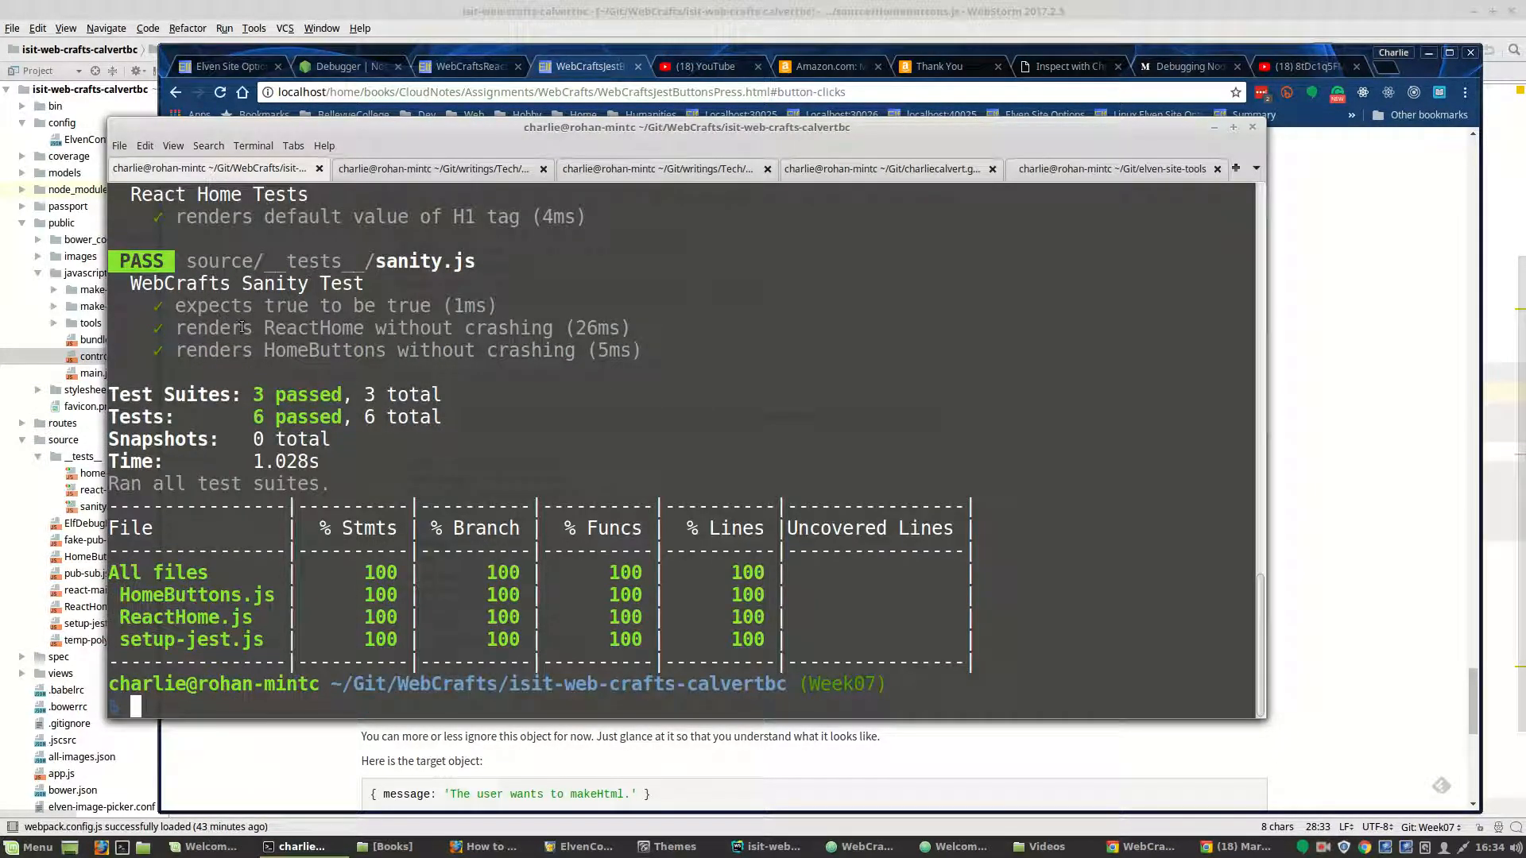
text(npm test)
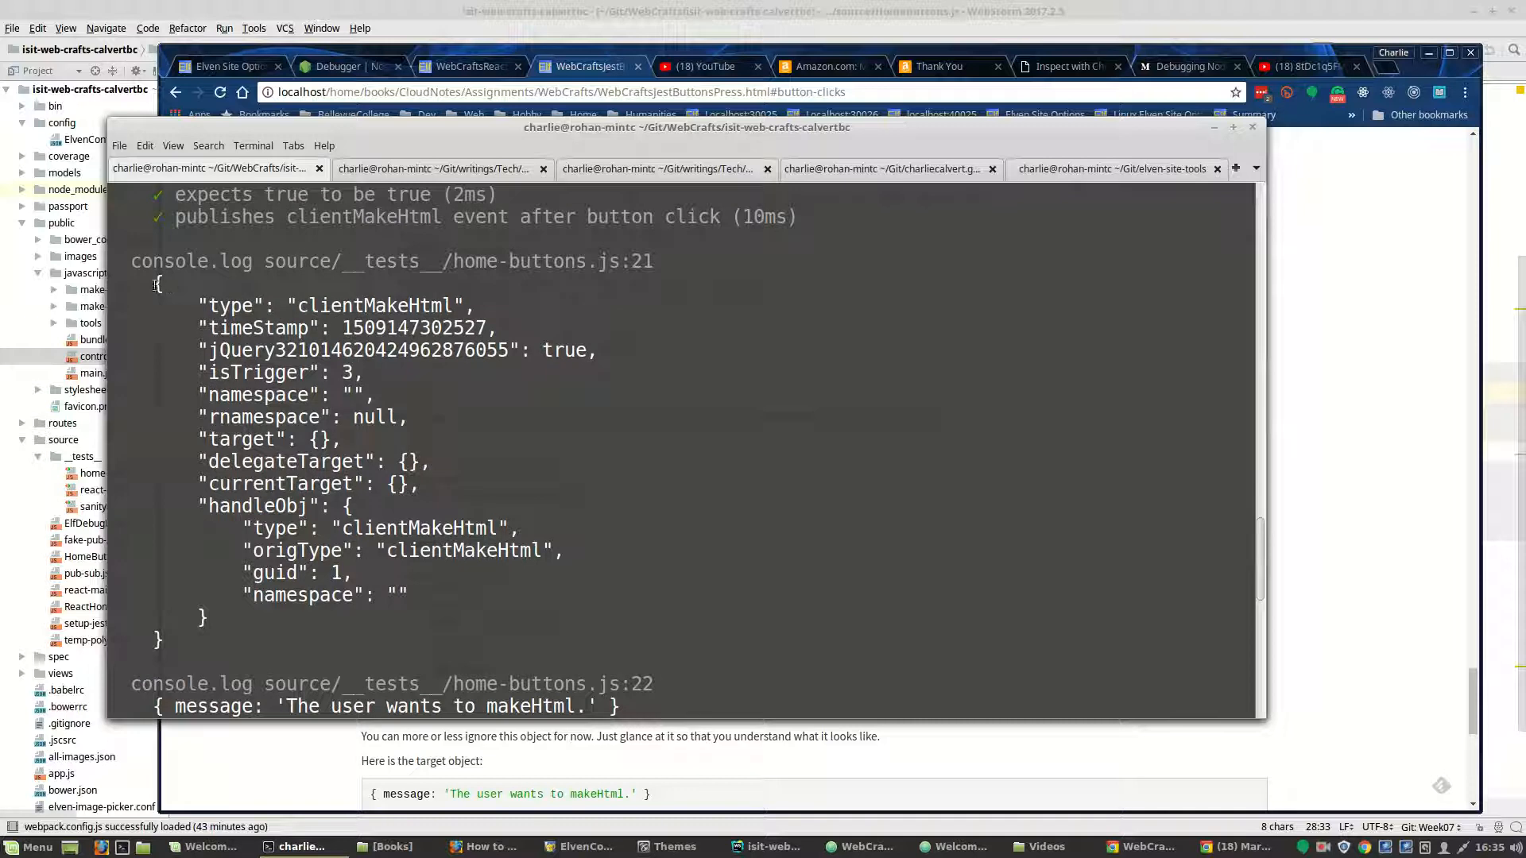
scroll(down, 3)
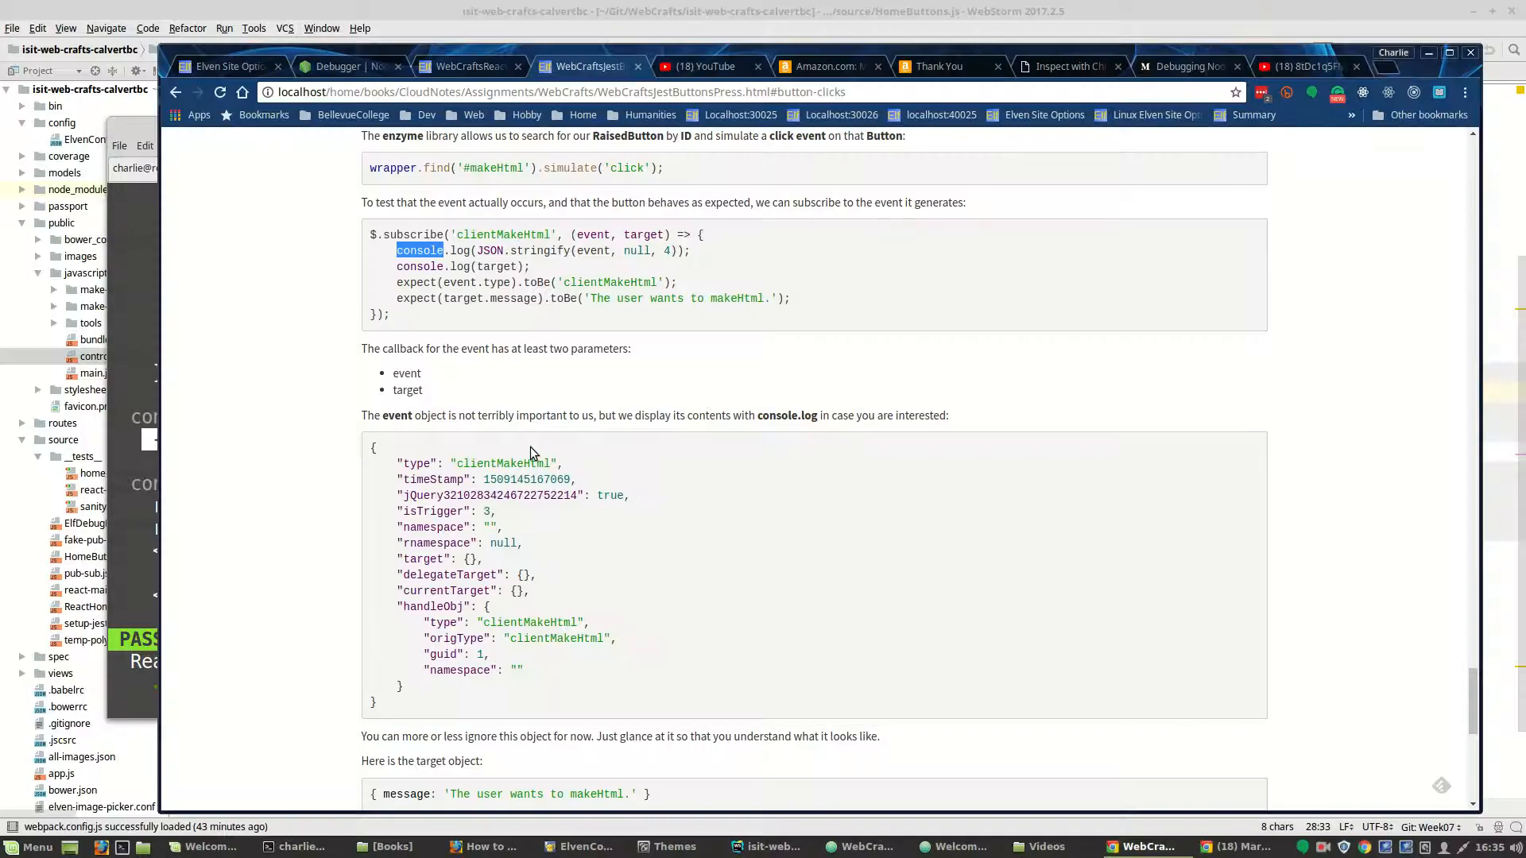
Highlight the publish call and message object inside the tutorial's makeHtml code.
scroll(down, 3)
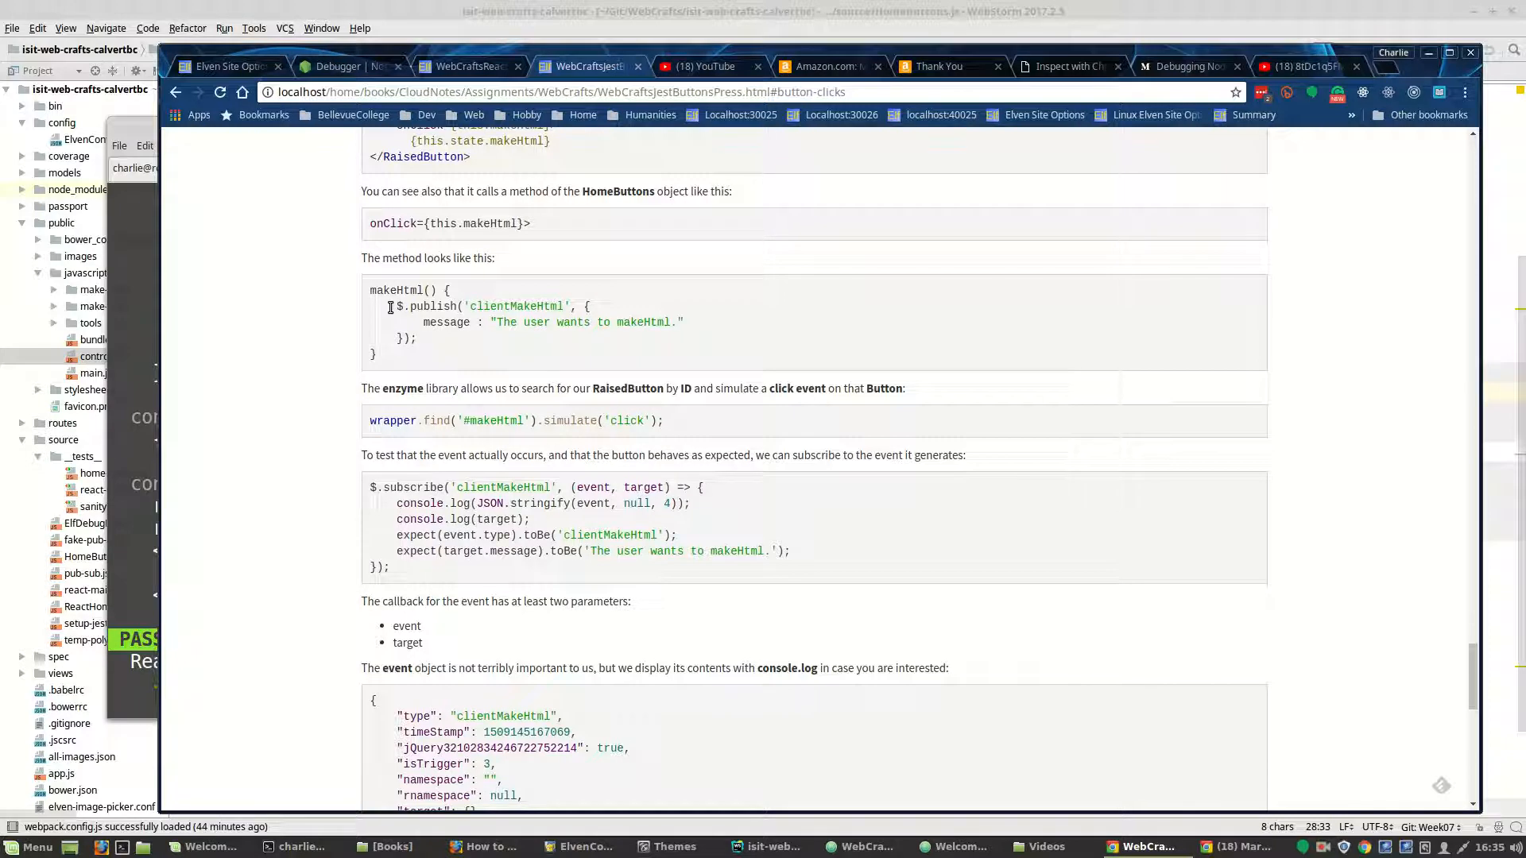
drag(389, 306, 415, 337)
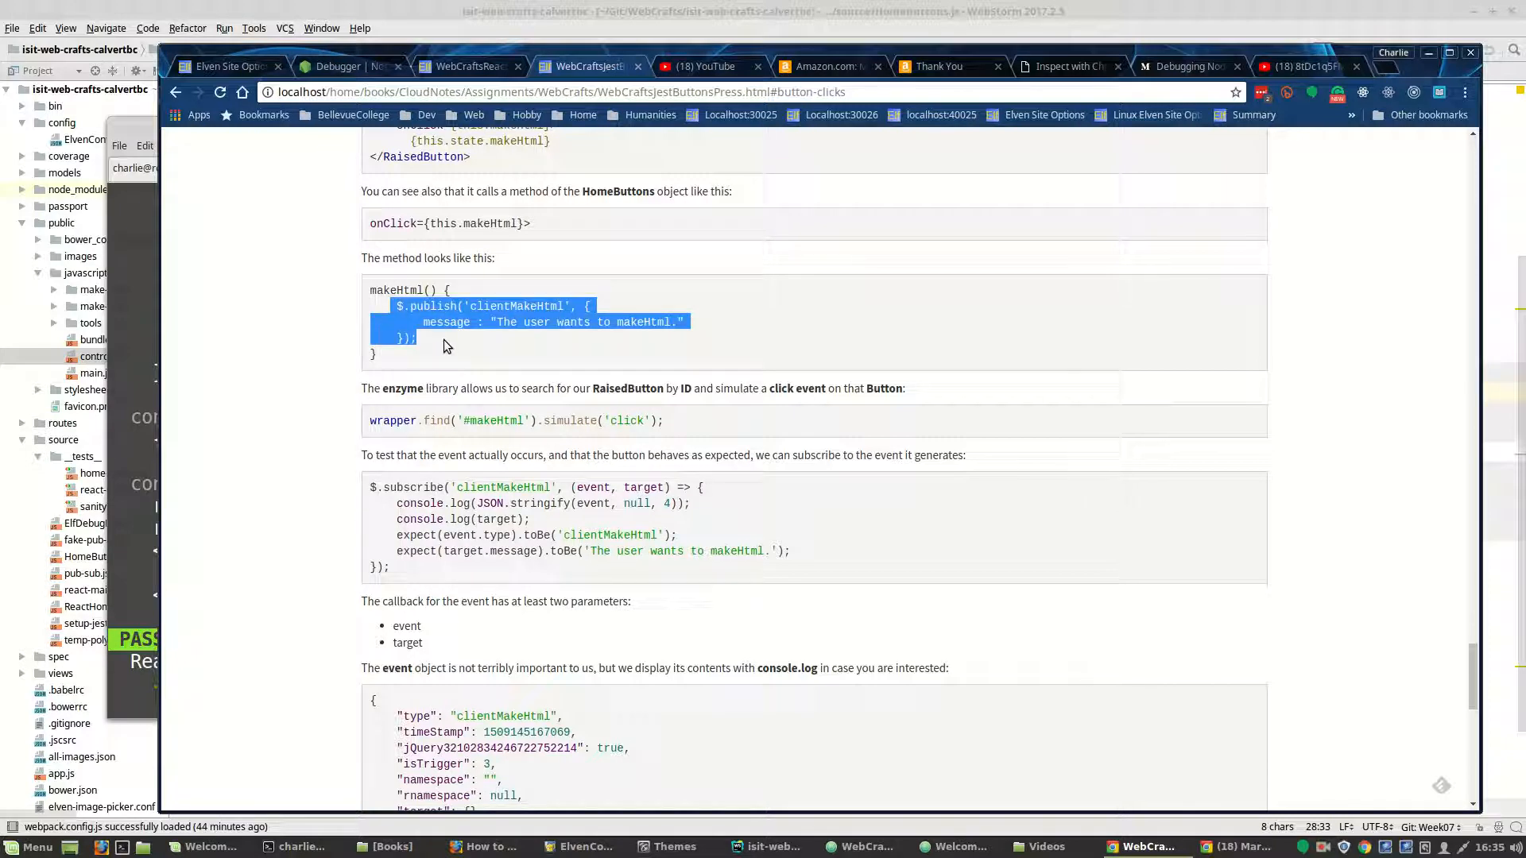
click(574, 311)
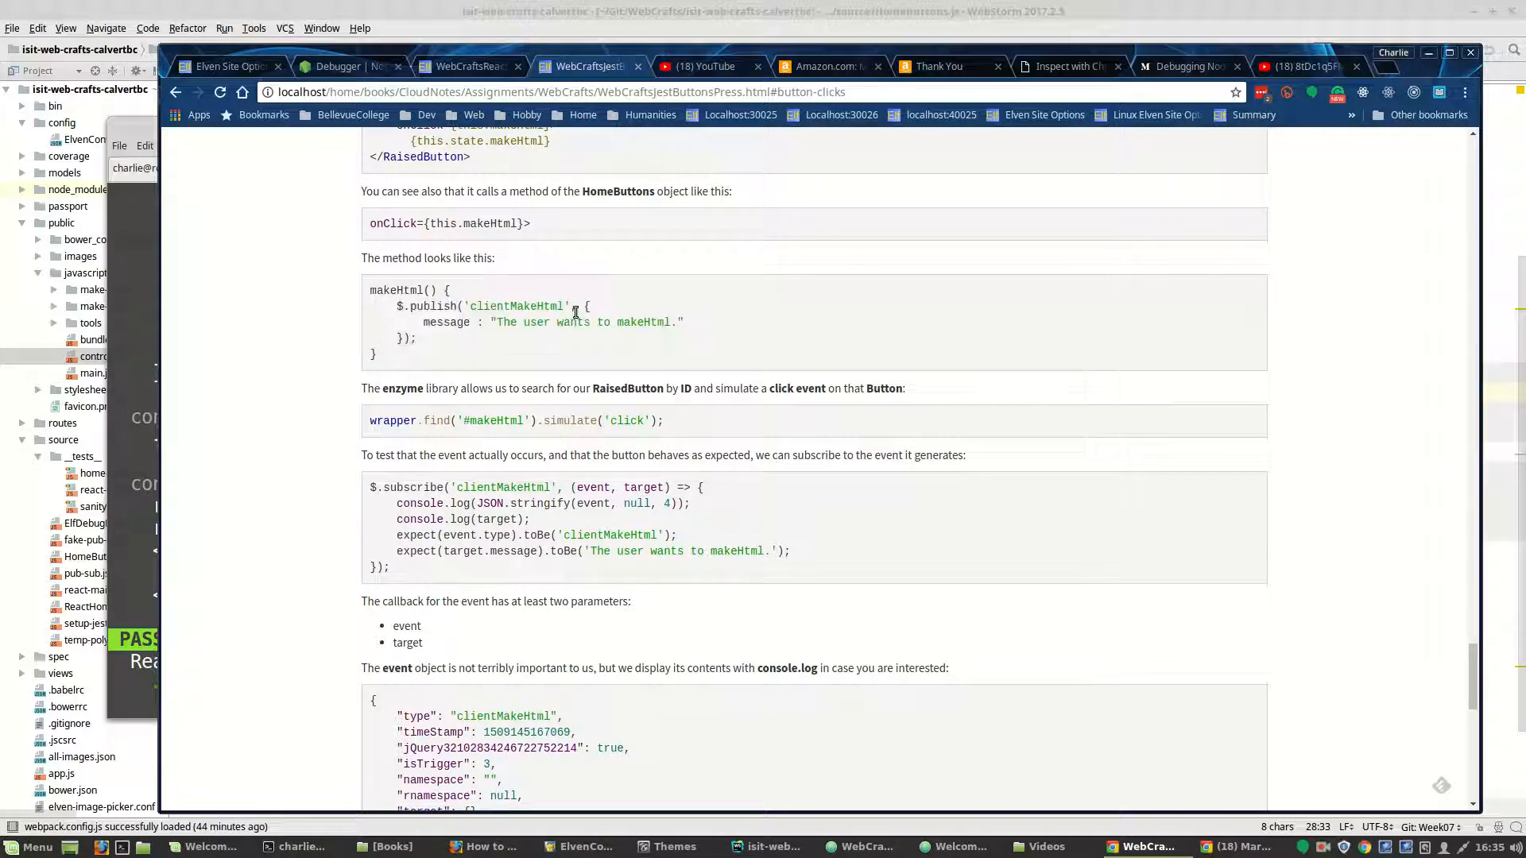
drag(578, 305, 401, 337)
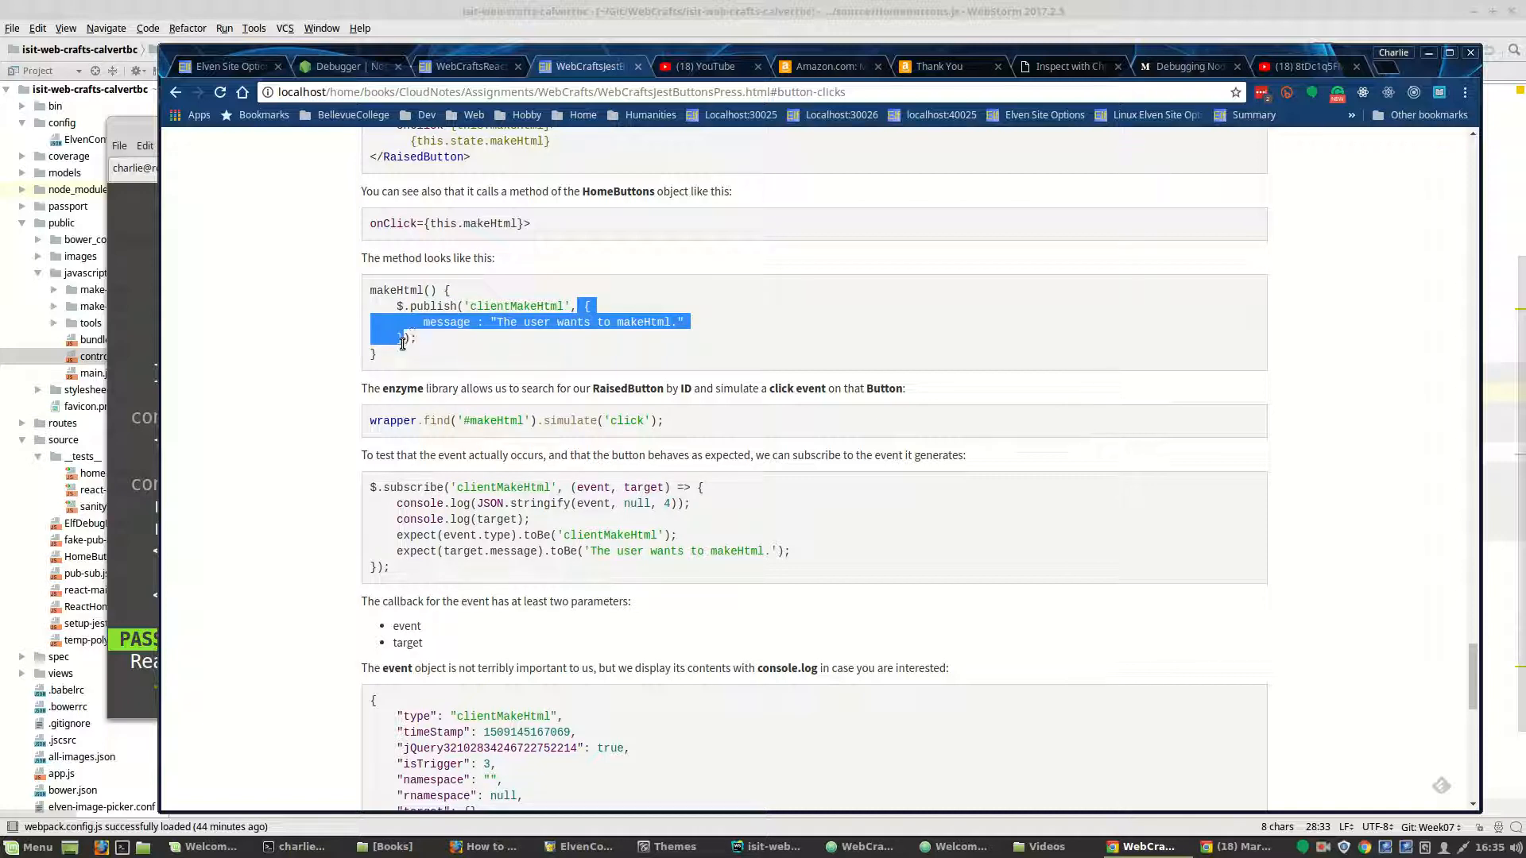
Review the expectation on the event type and the complete test further down the page.
scroll(down, 3)
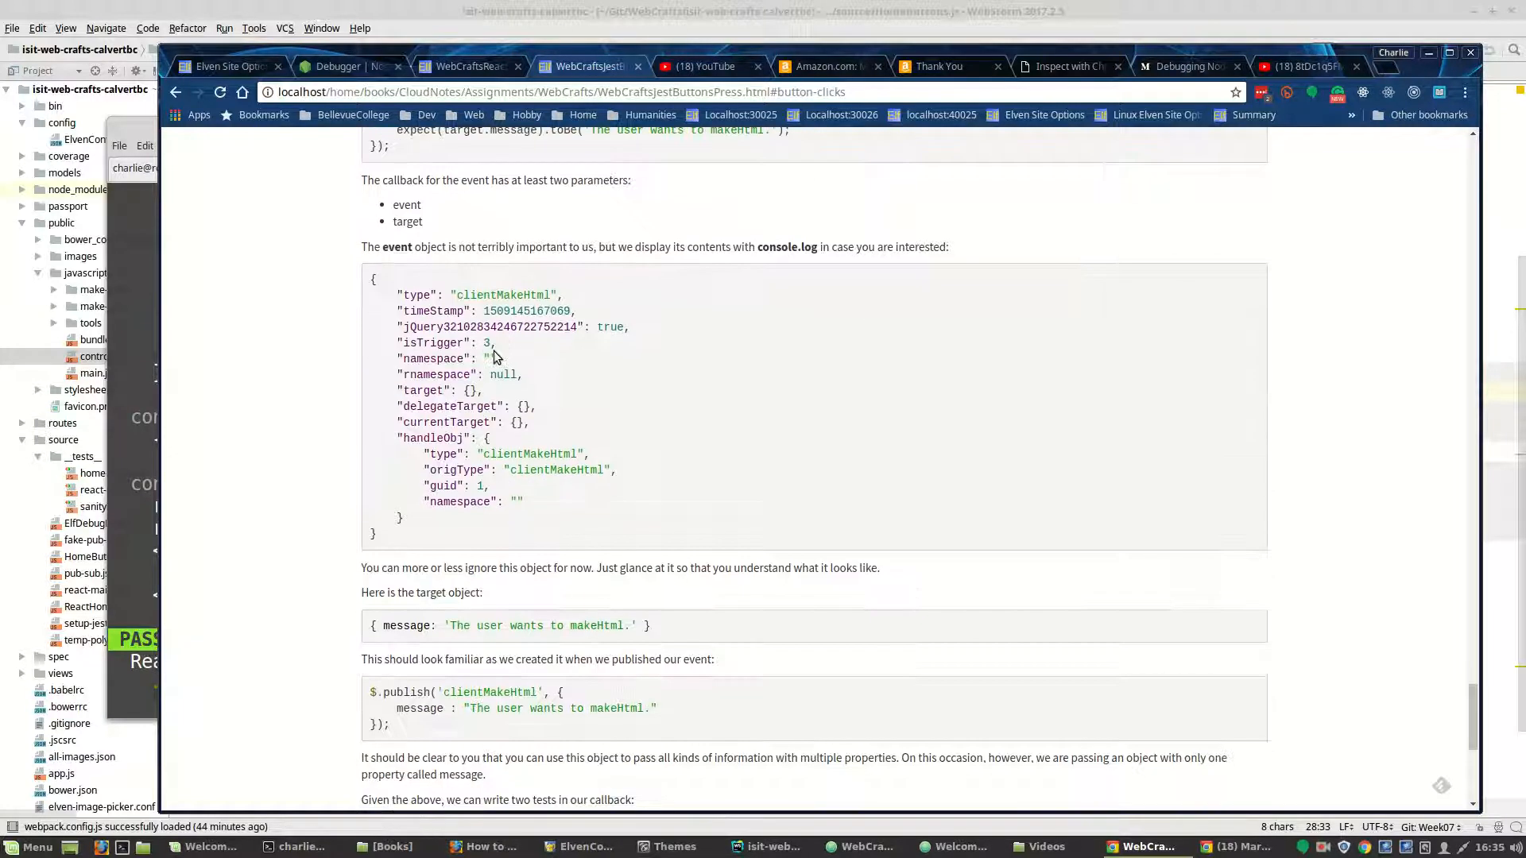
scroll(down, 3)
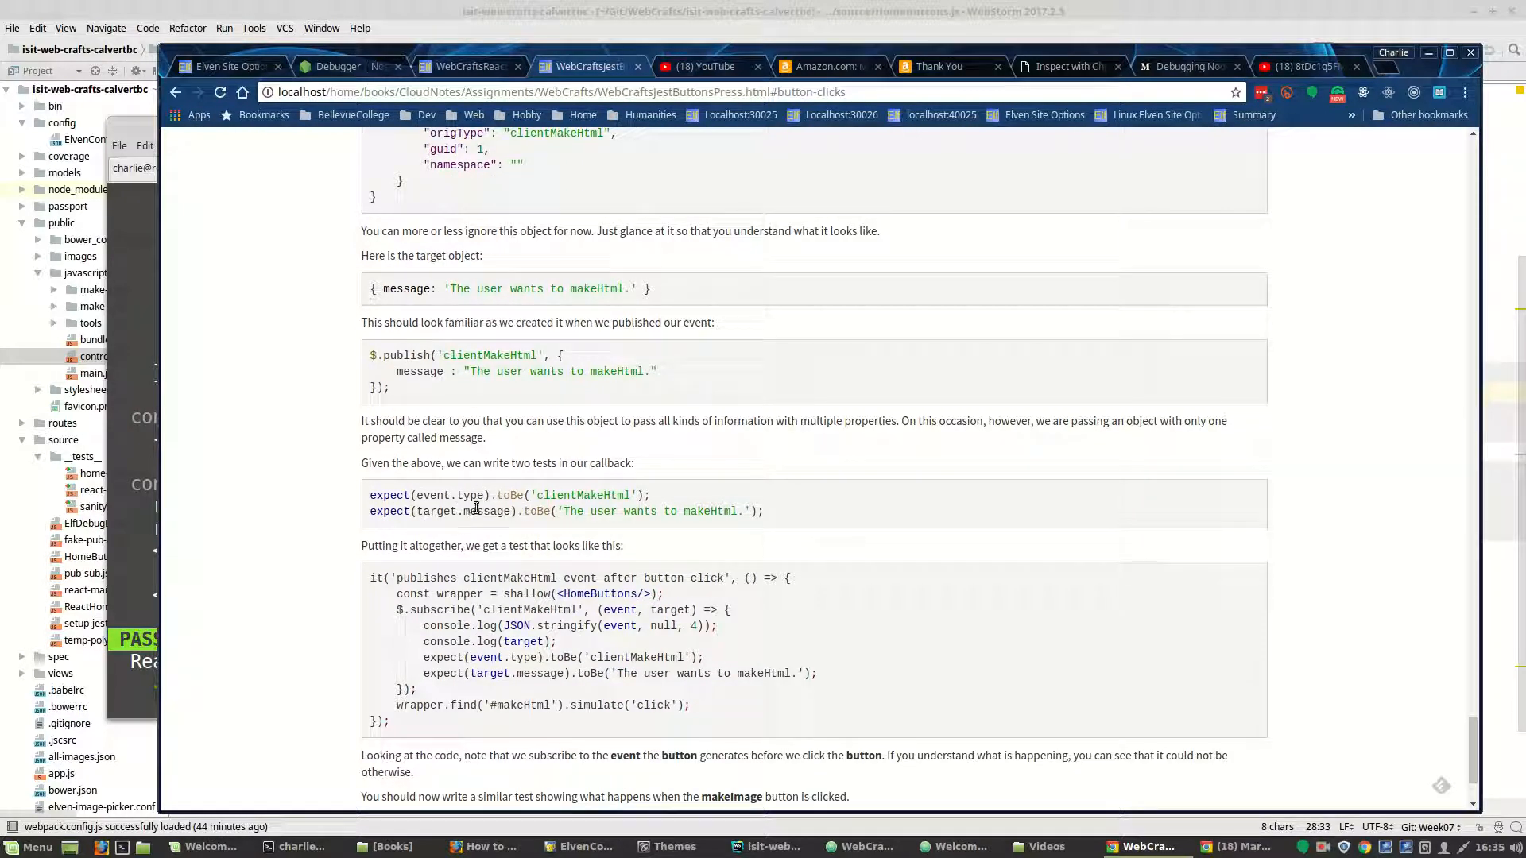
double_click(407, 287)
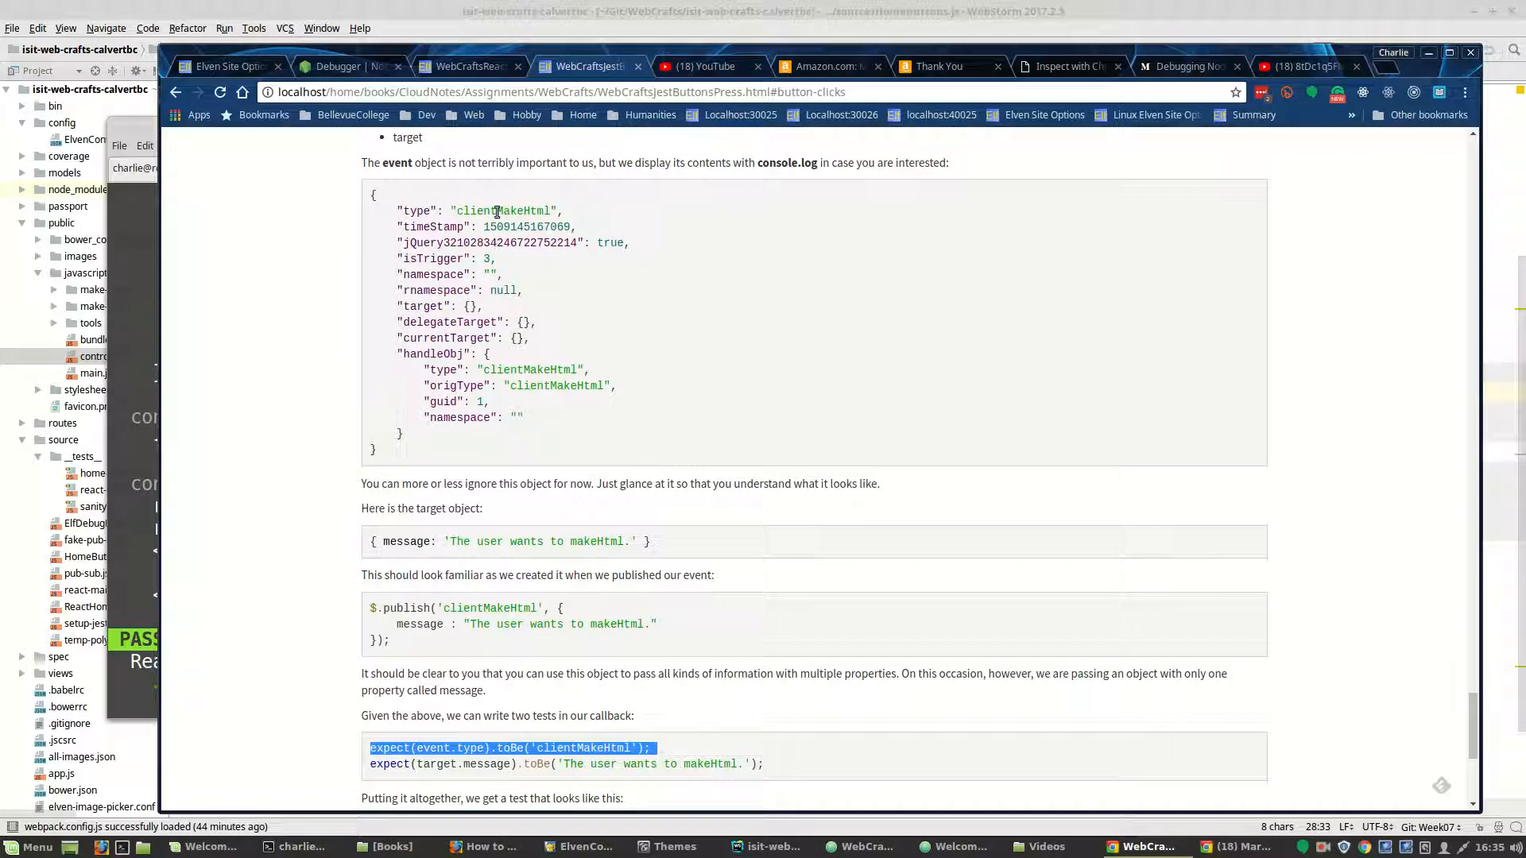
scroll(down, 3)
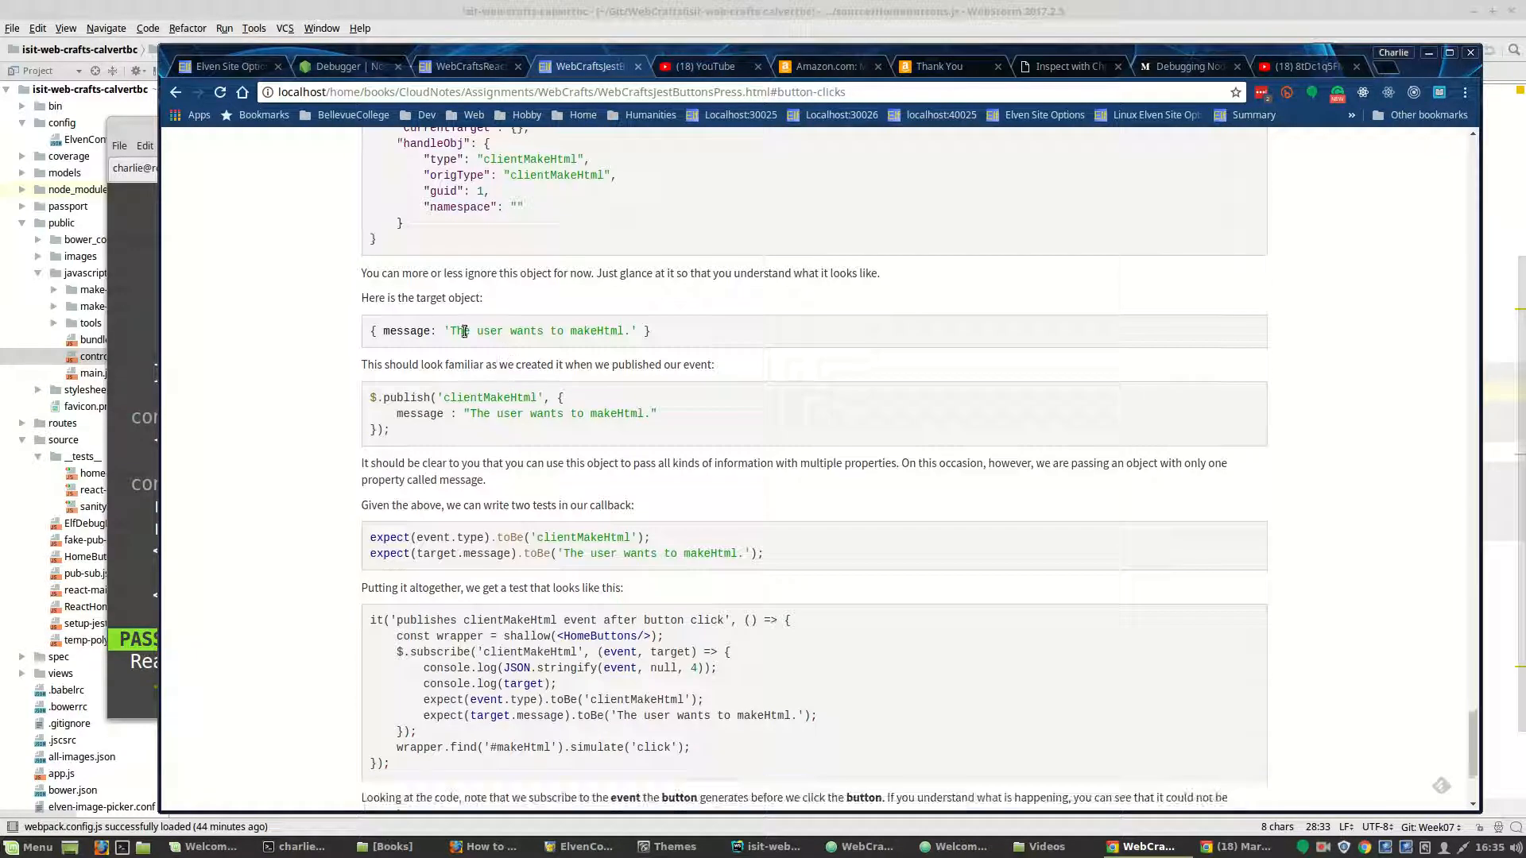
scroll(down, 3)
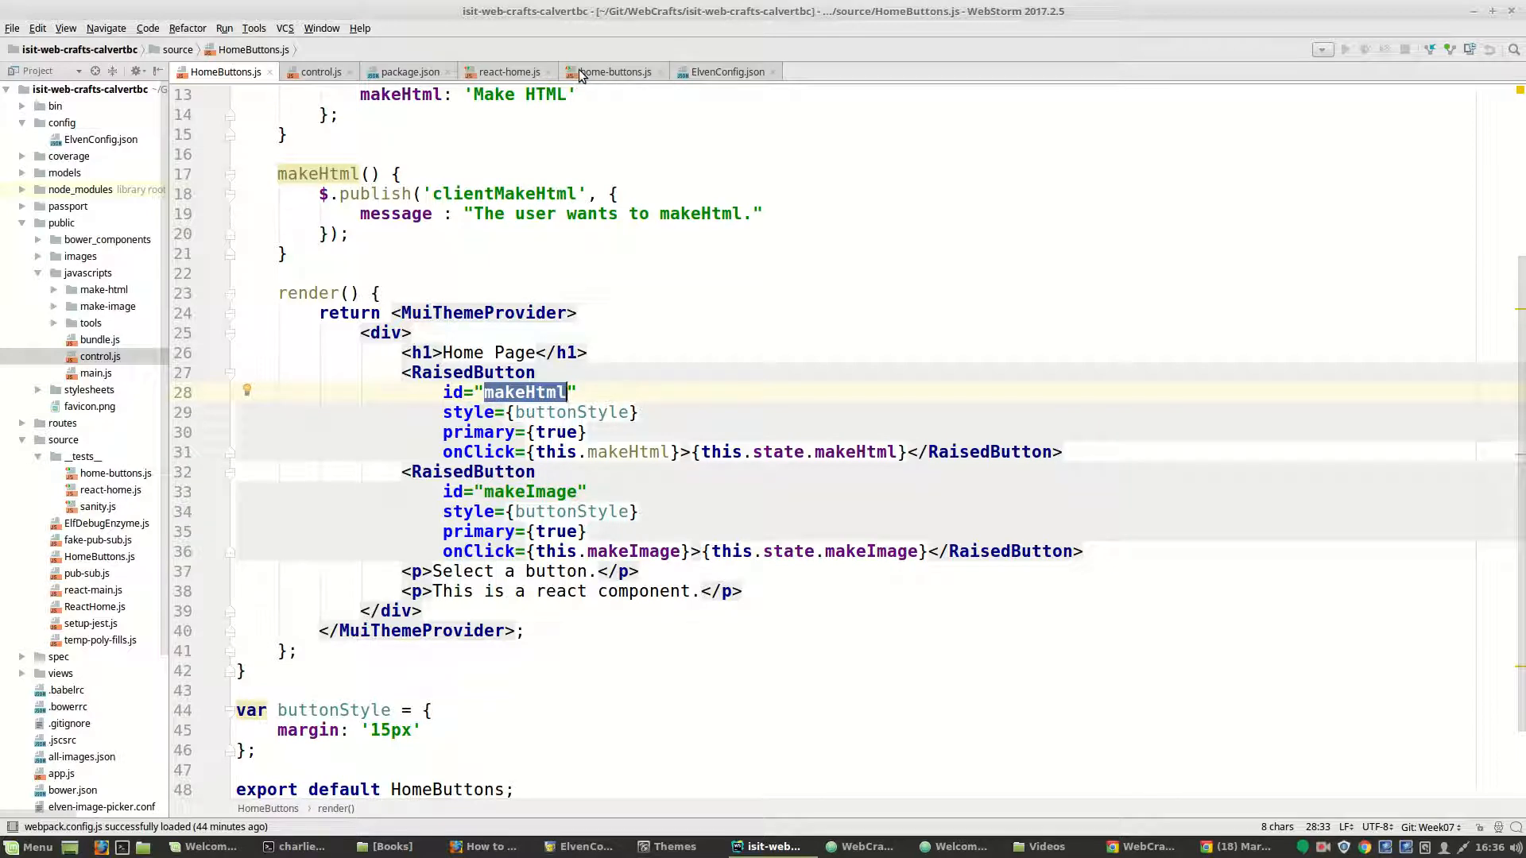
Comment out the unused ElfDebugEnzyme import and instance in home-buttons.js.
click(612, 71)
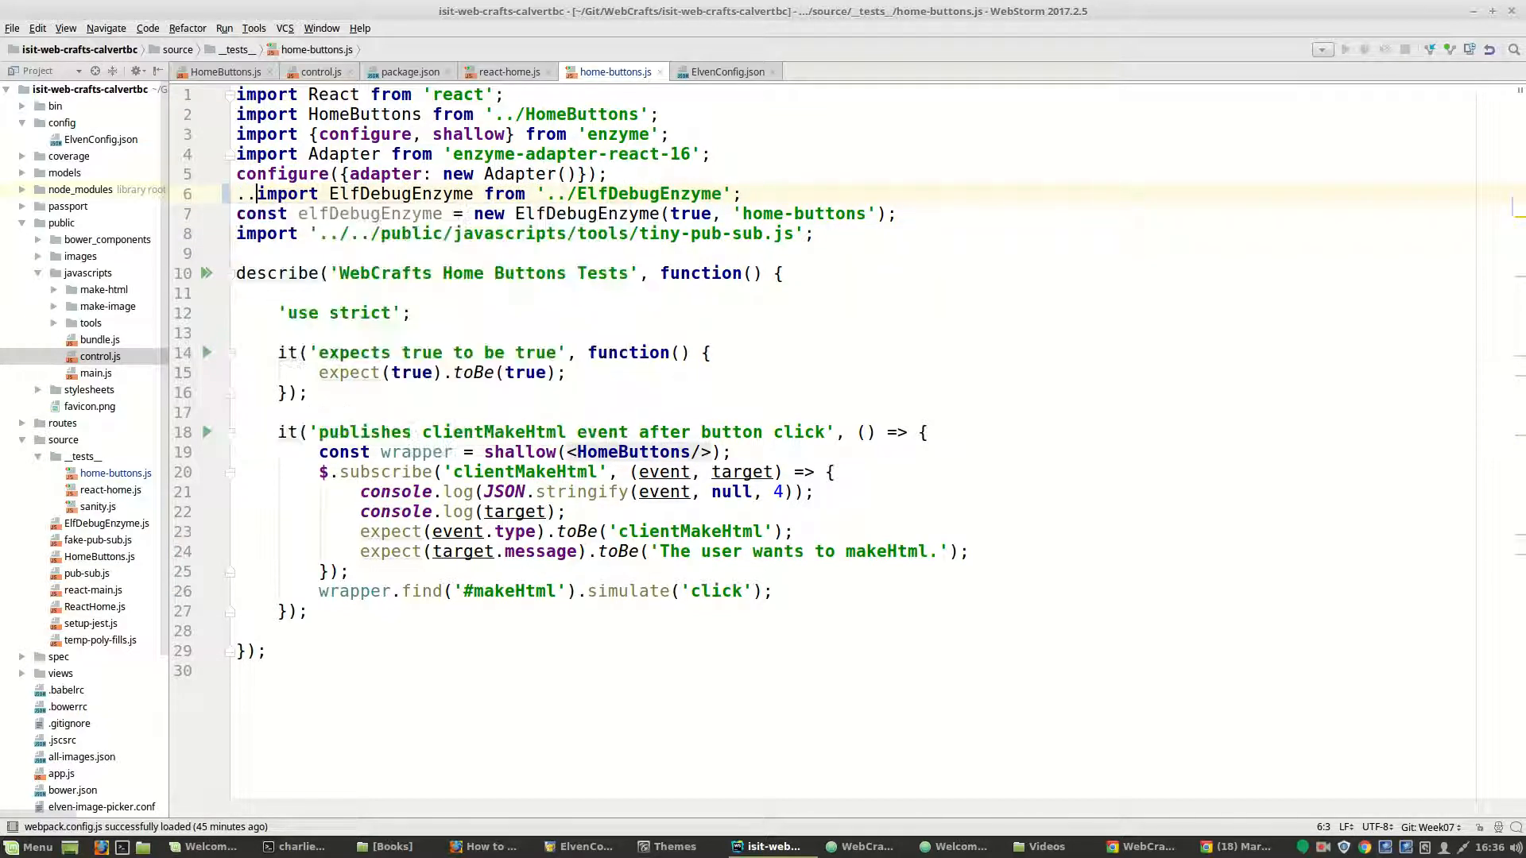
key(BackSpace)
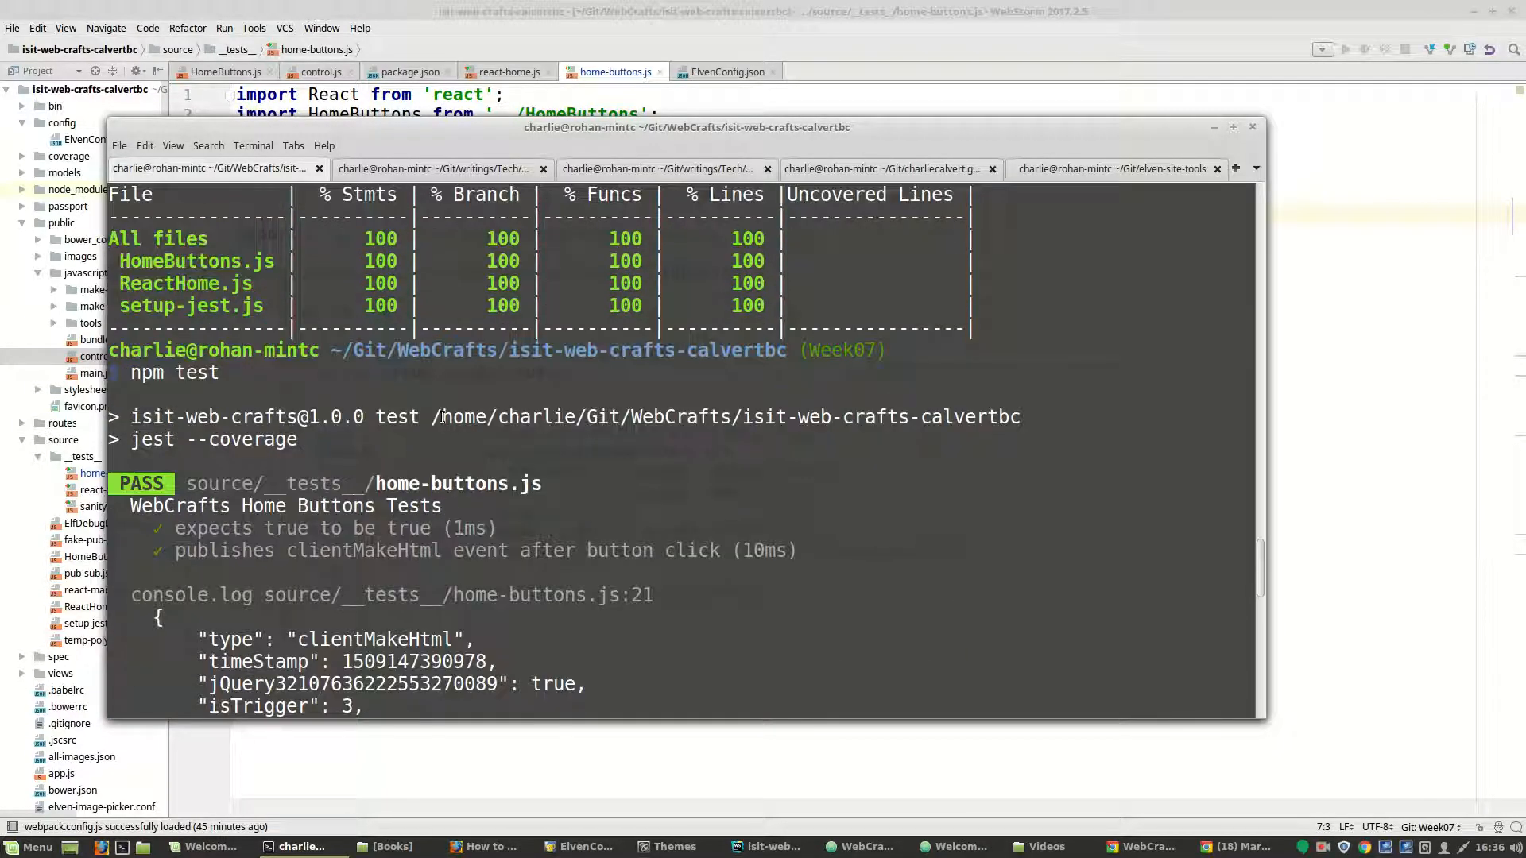
Scroll the PASS output for home-buttons.js including the clientMakeHtml test.
scroll(down, 3)
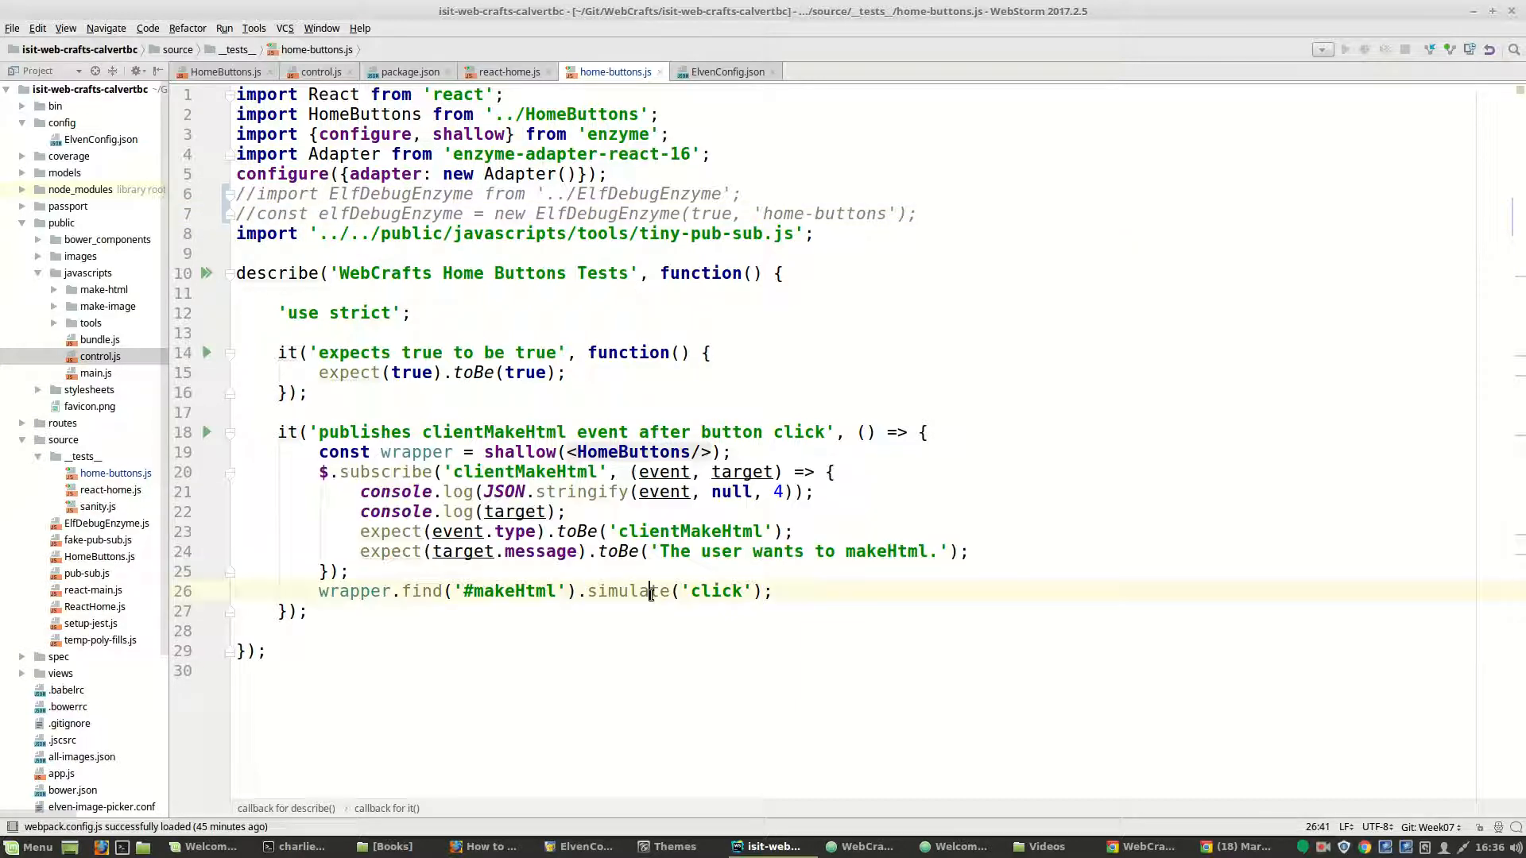
Highlight the simulated click in the test, then the makeImage onClick handler in HomeButtons.js.
double_click(628, 591)
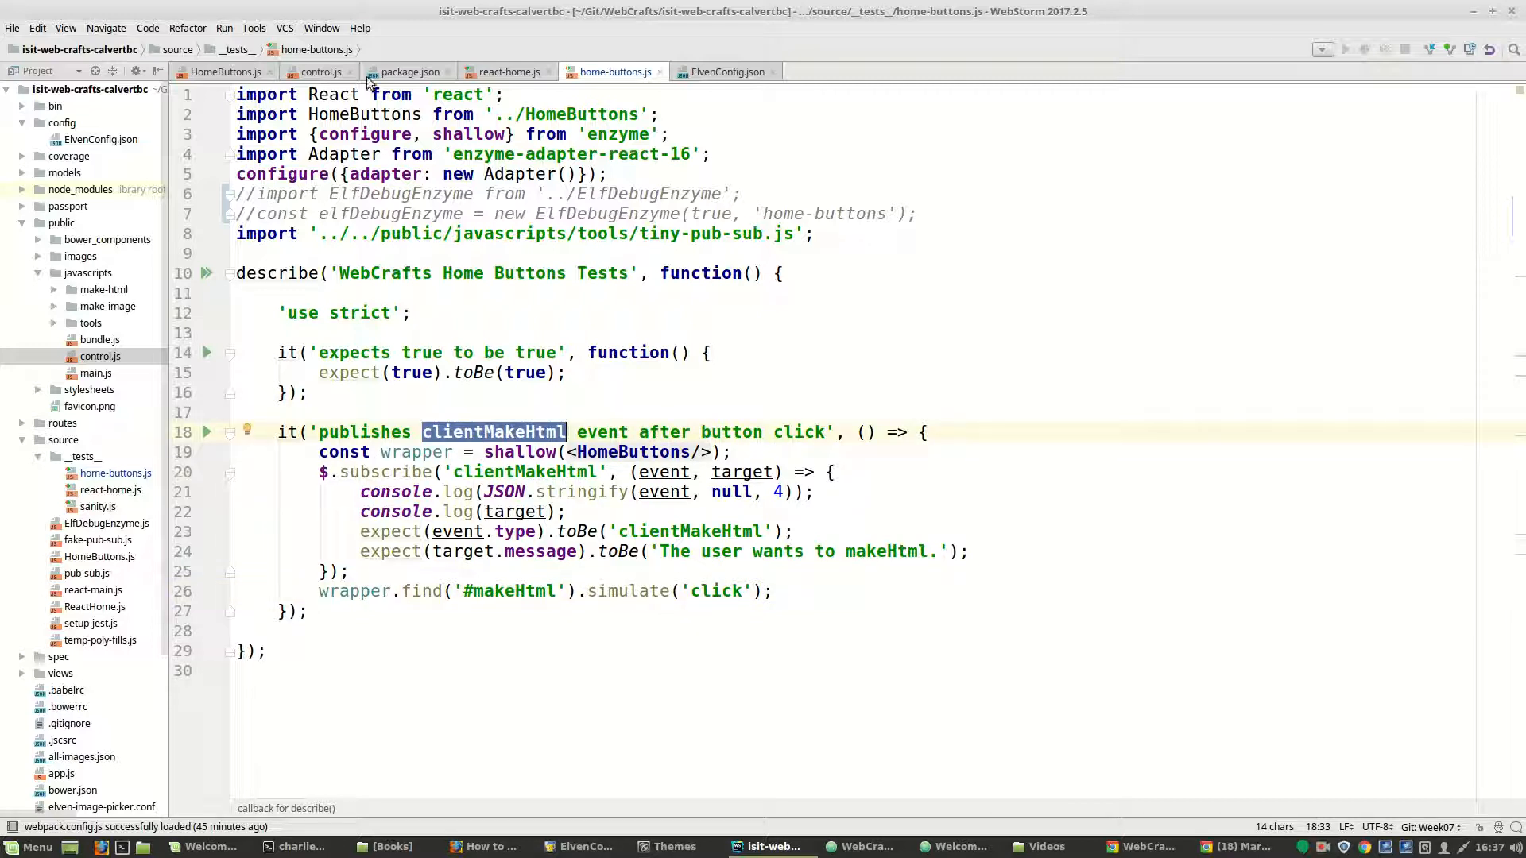
click(225, 71)
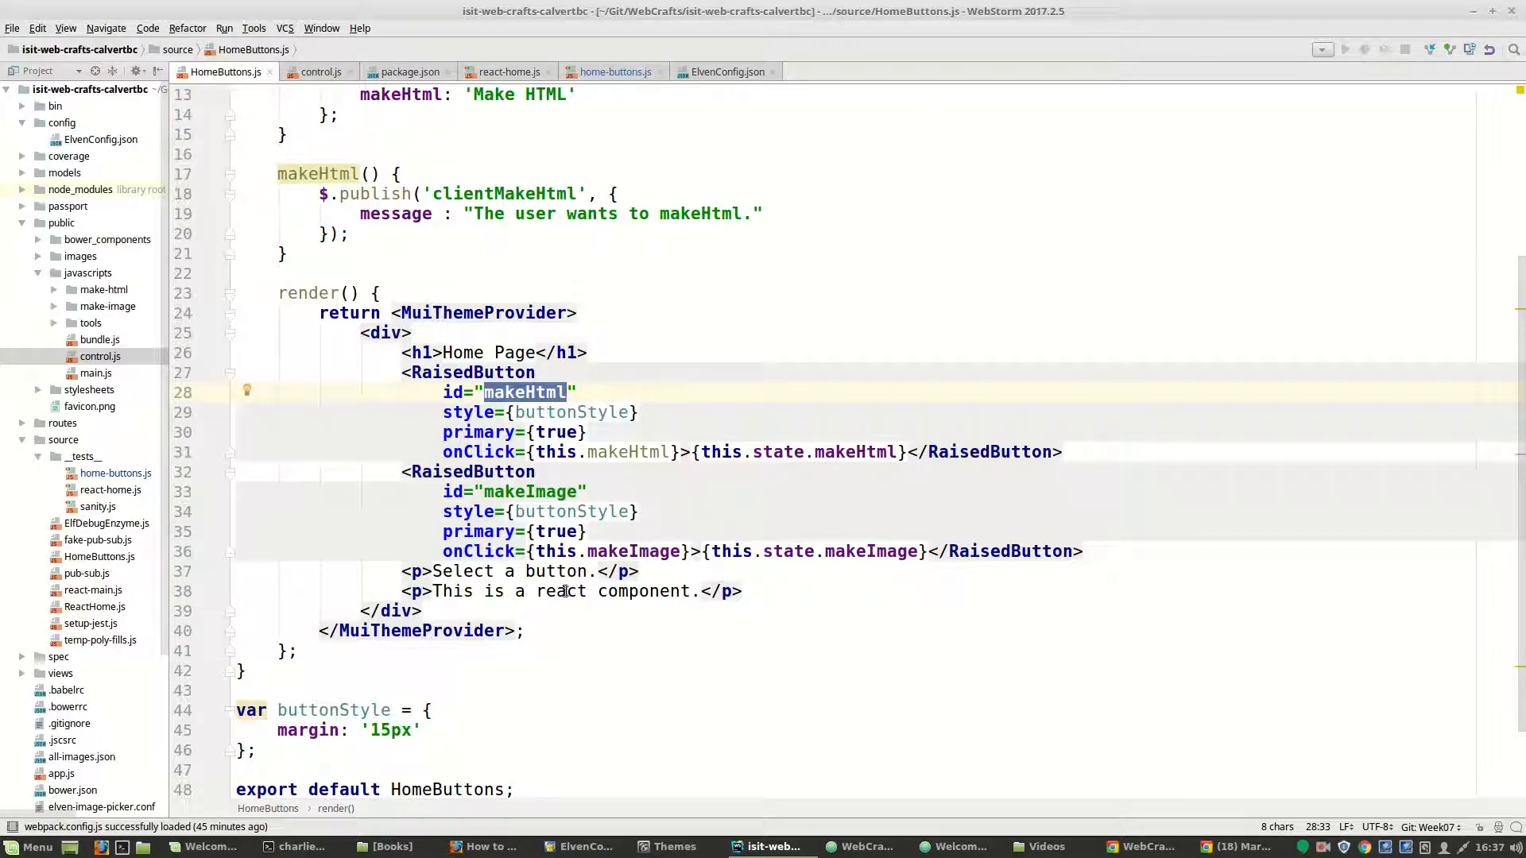
double_click(633, 551)
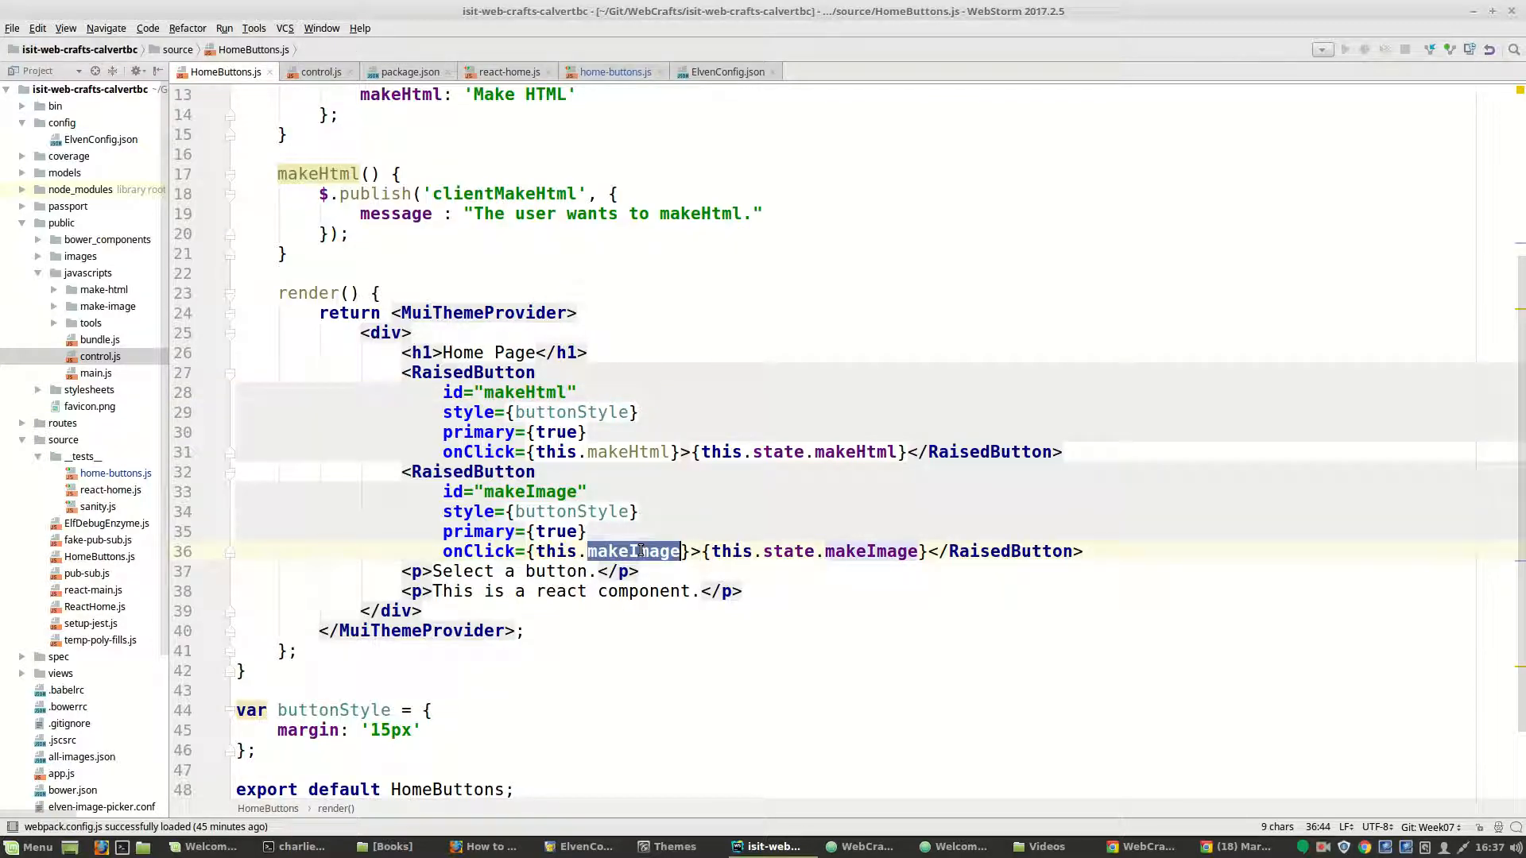